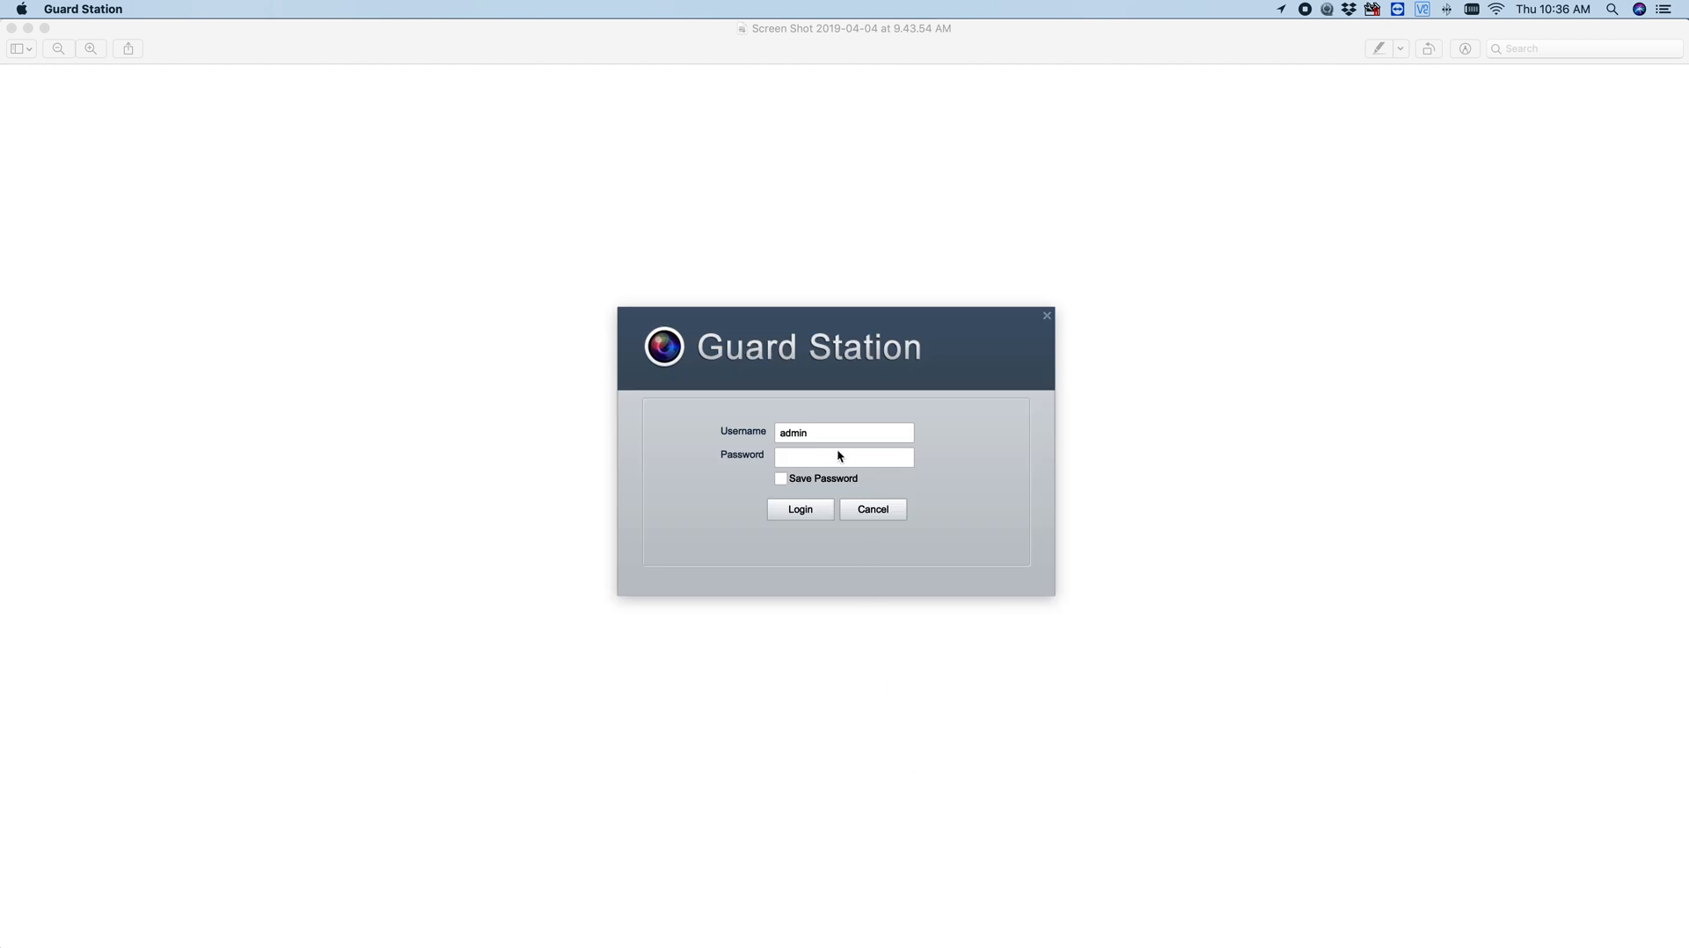
pyautogui.moveTo(813, 431)
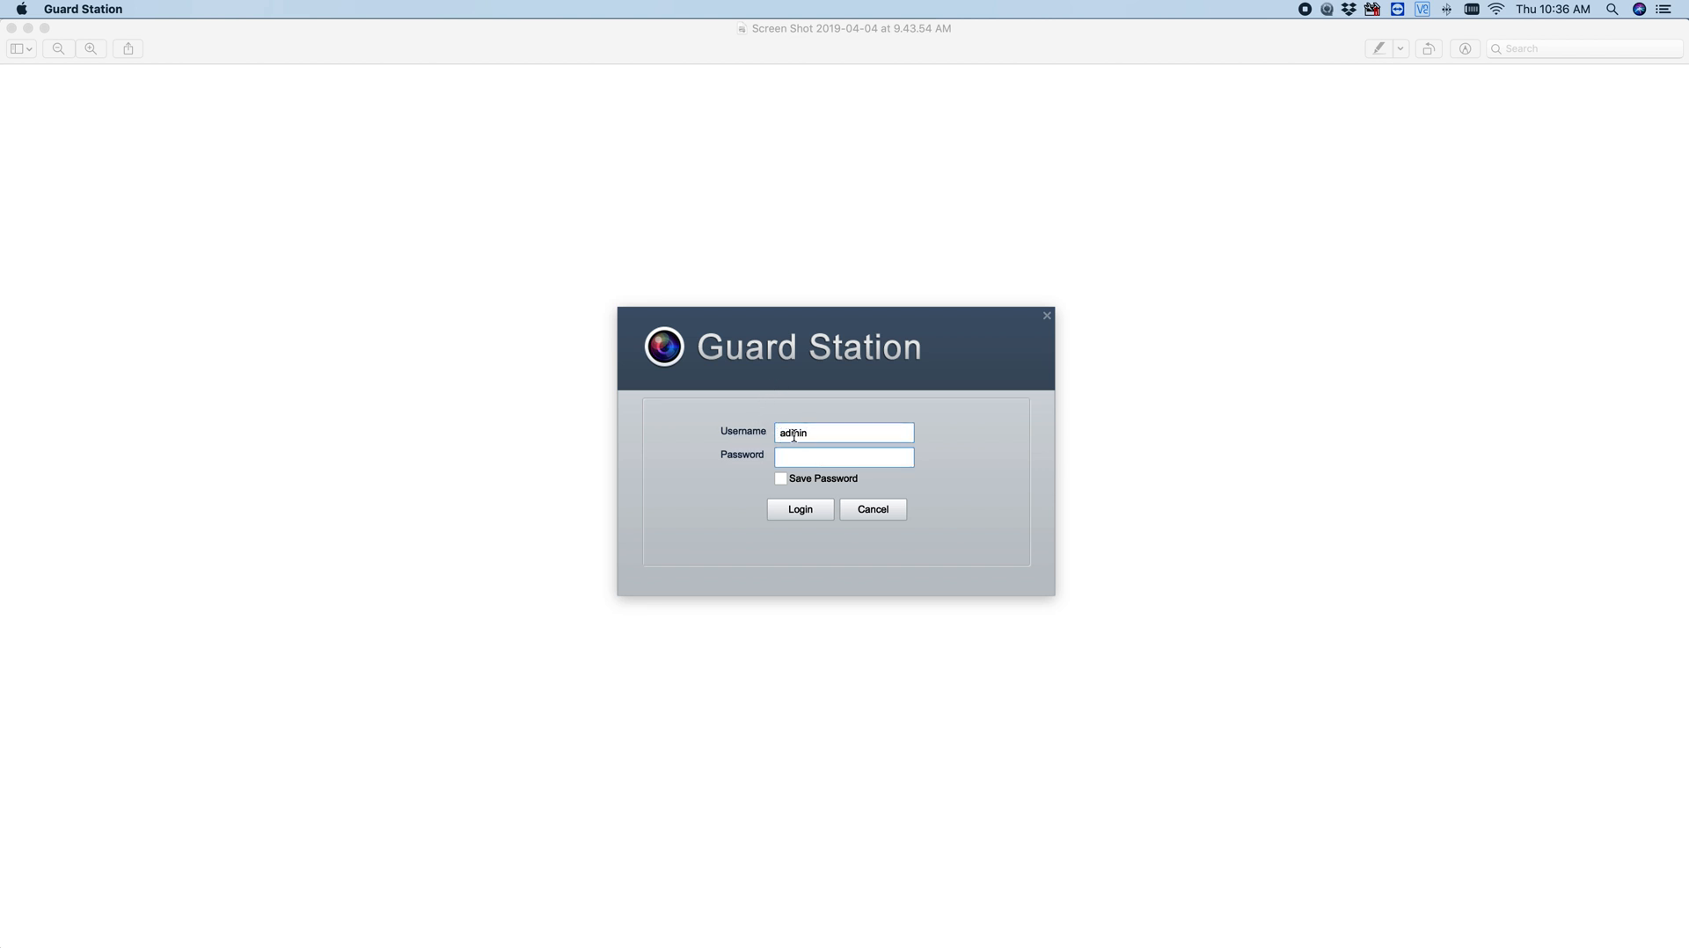
# - Enter the password and log in to the local Guard Station client
pyautogui.click(843, 456)
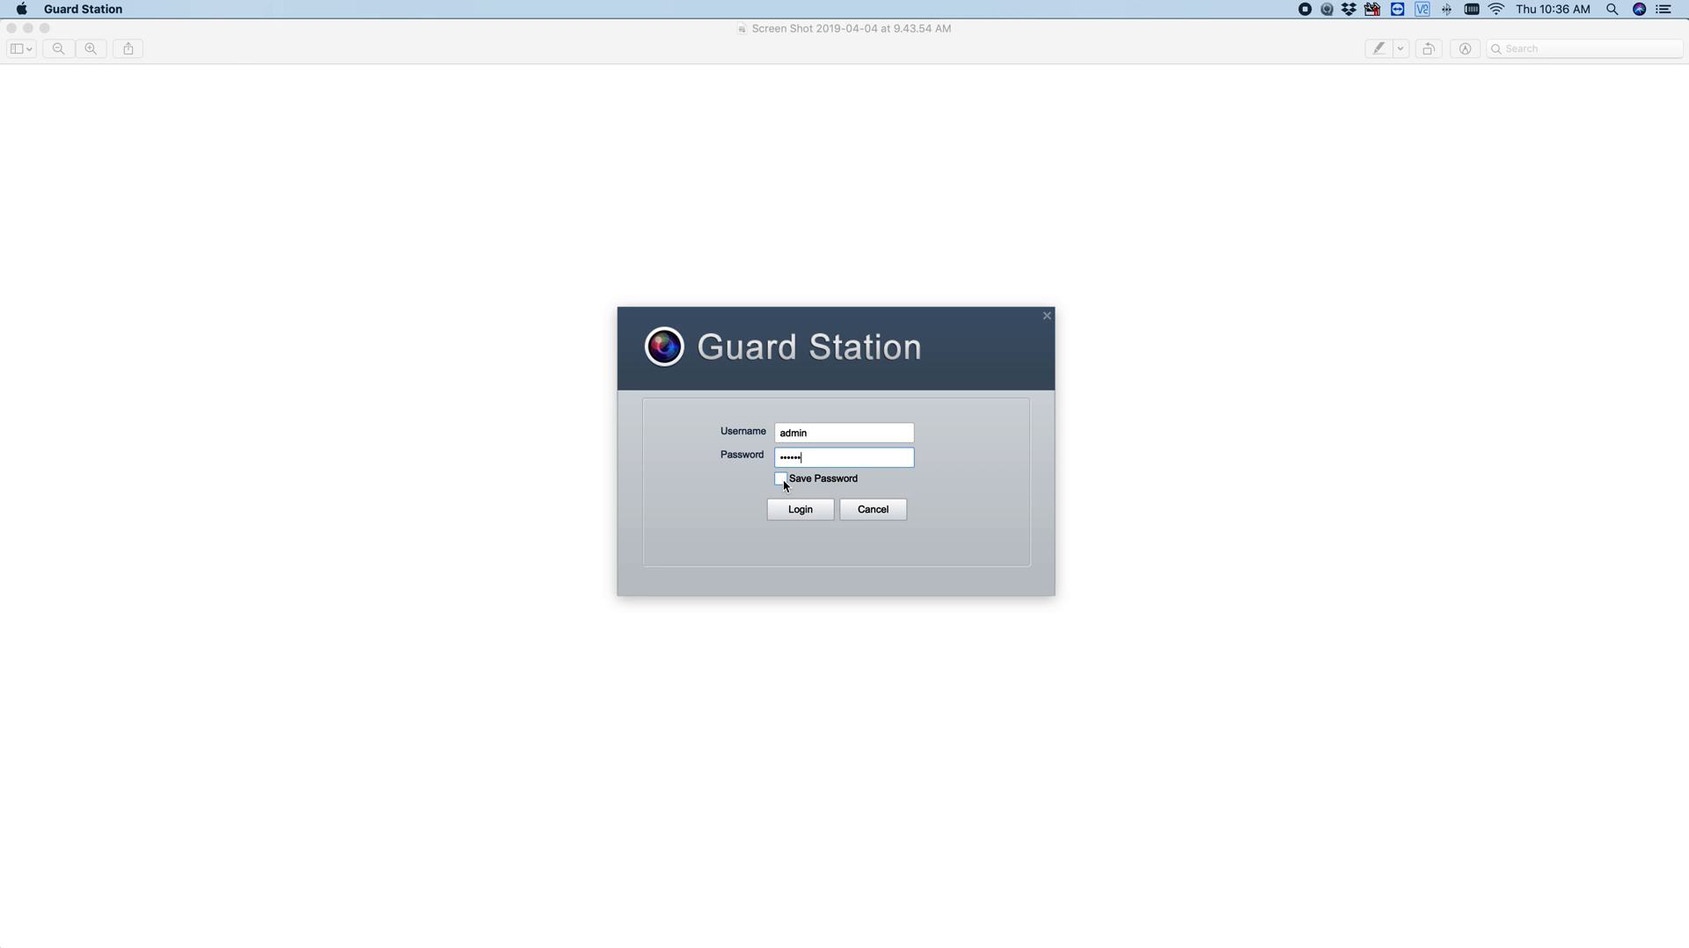
pyautogui.click(799, 509)
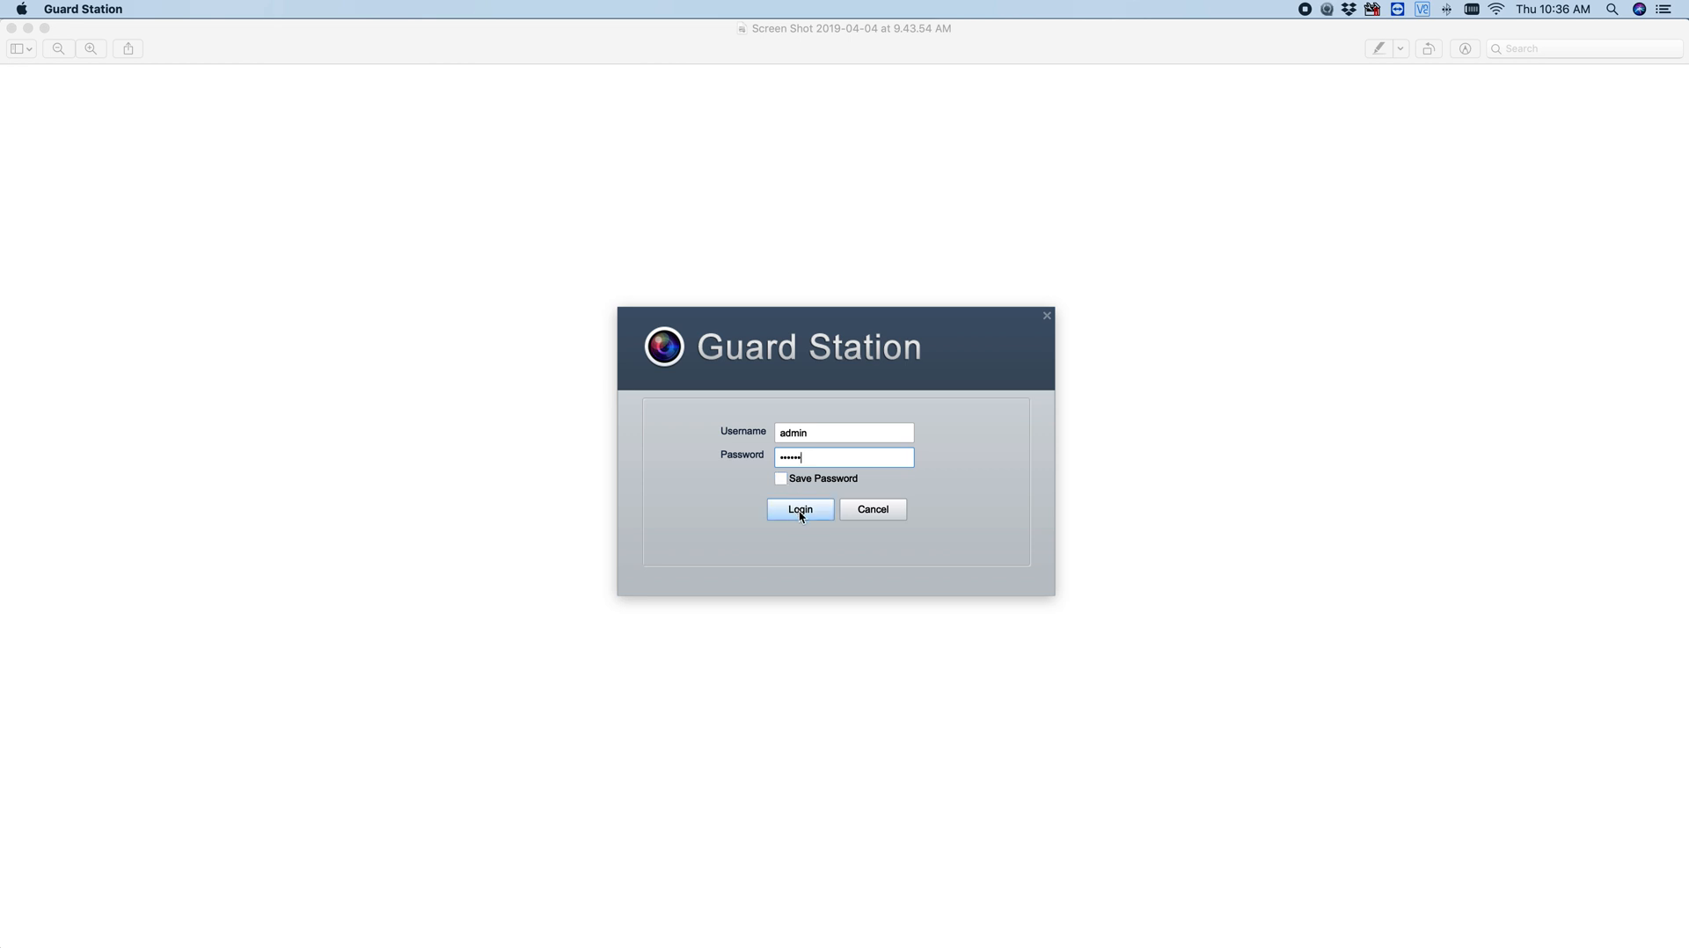
pyautogui.click(799, 509)
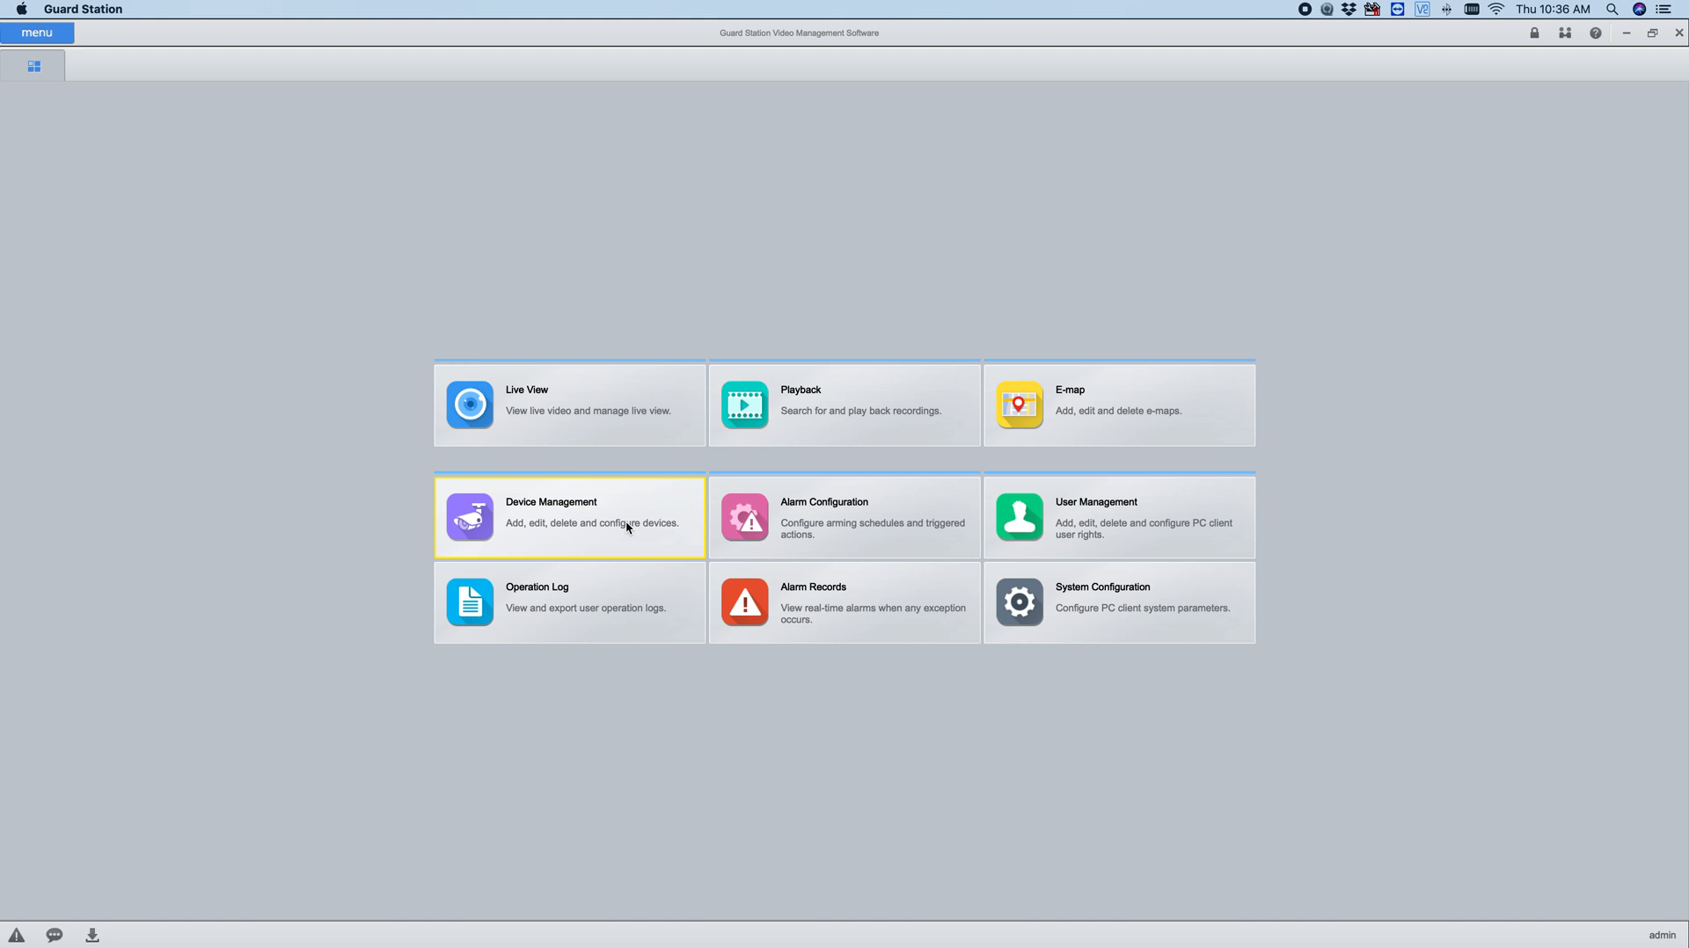
# - Open Device Management and select Cloud Device to list the personal and shared devices
pyautogui.click(569, 515)
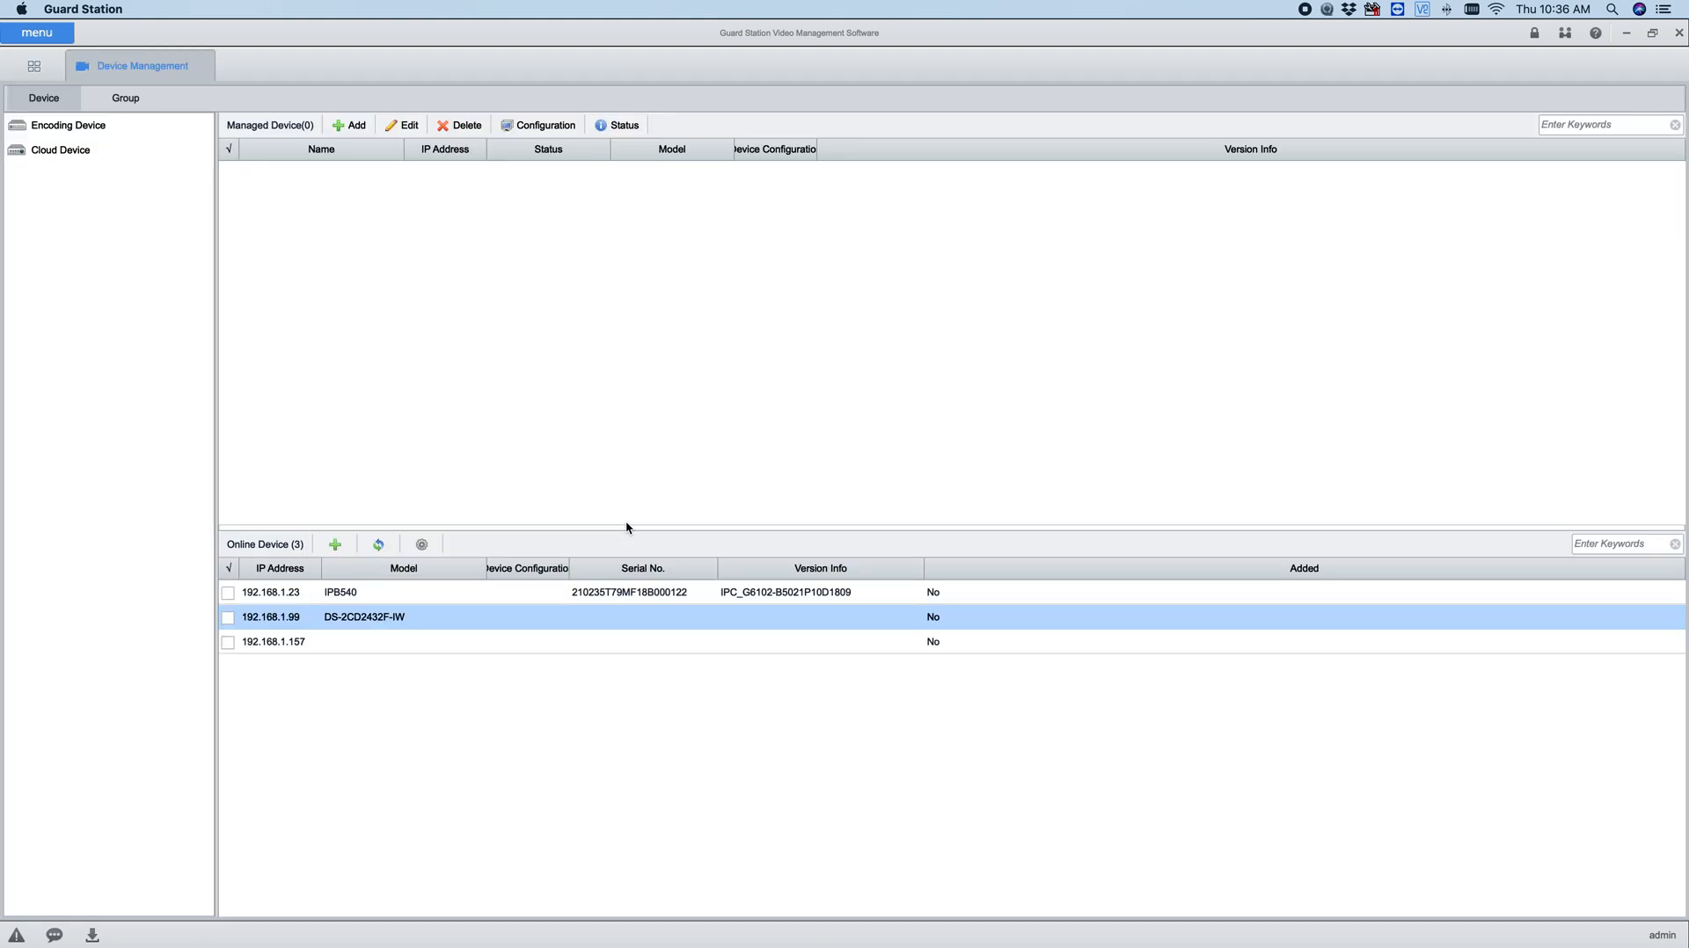
pyautogui.click(62, 150)
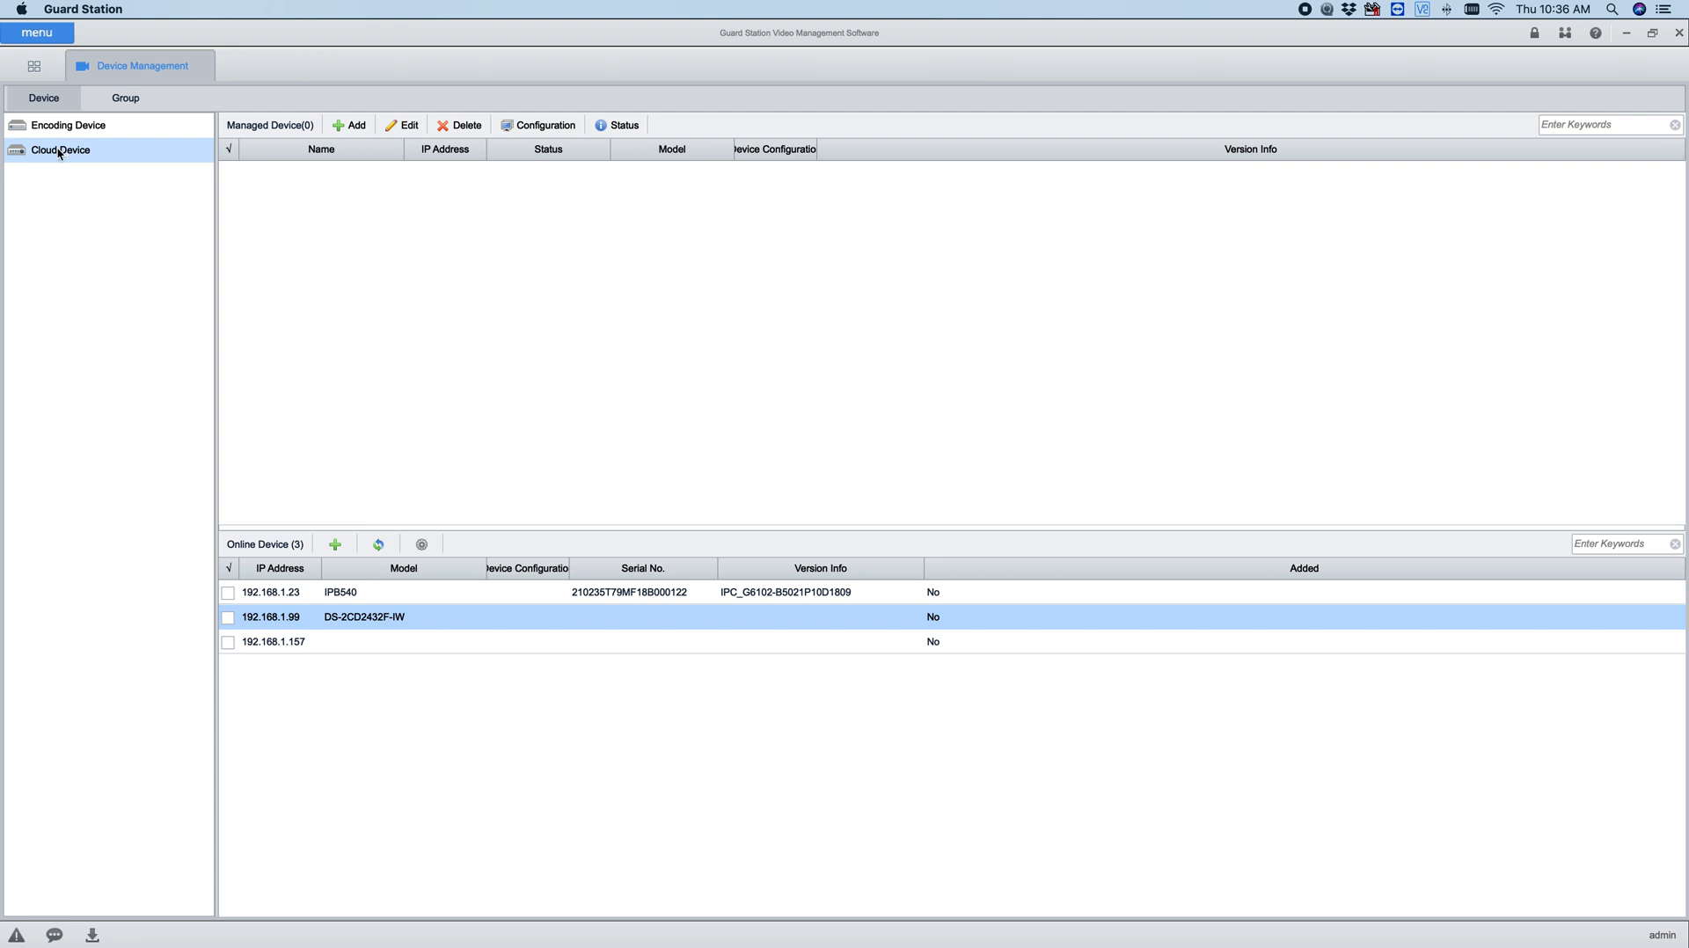
pyautogui.click(60, 149)
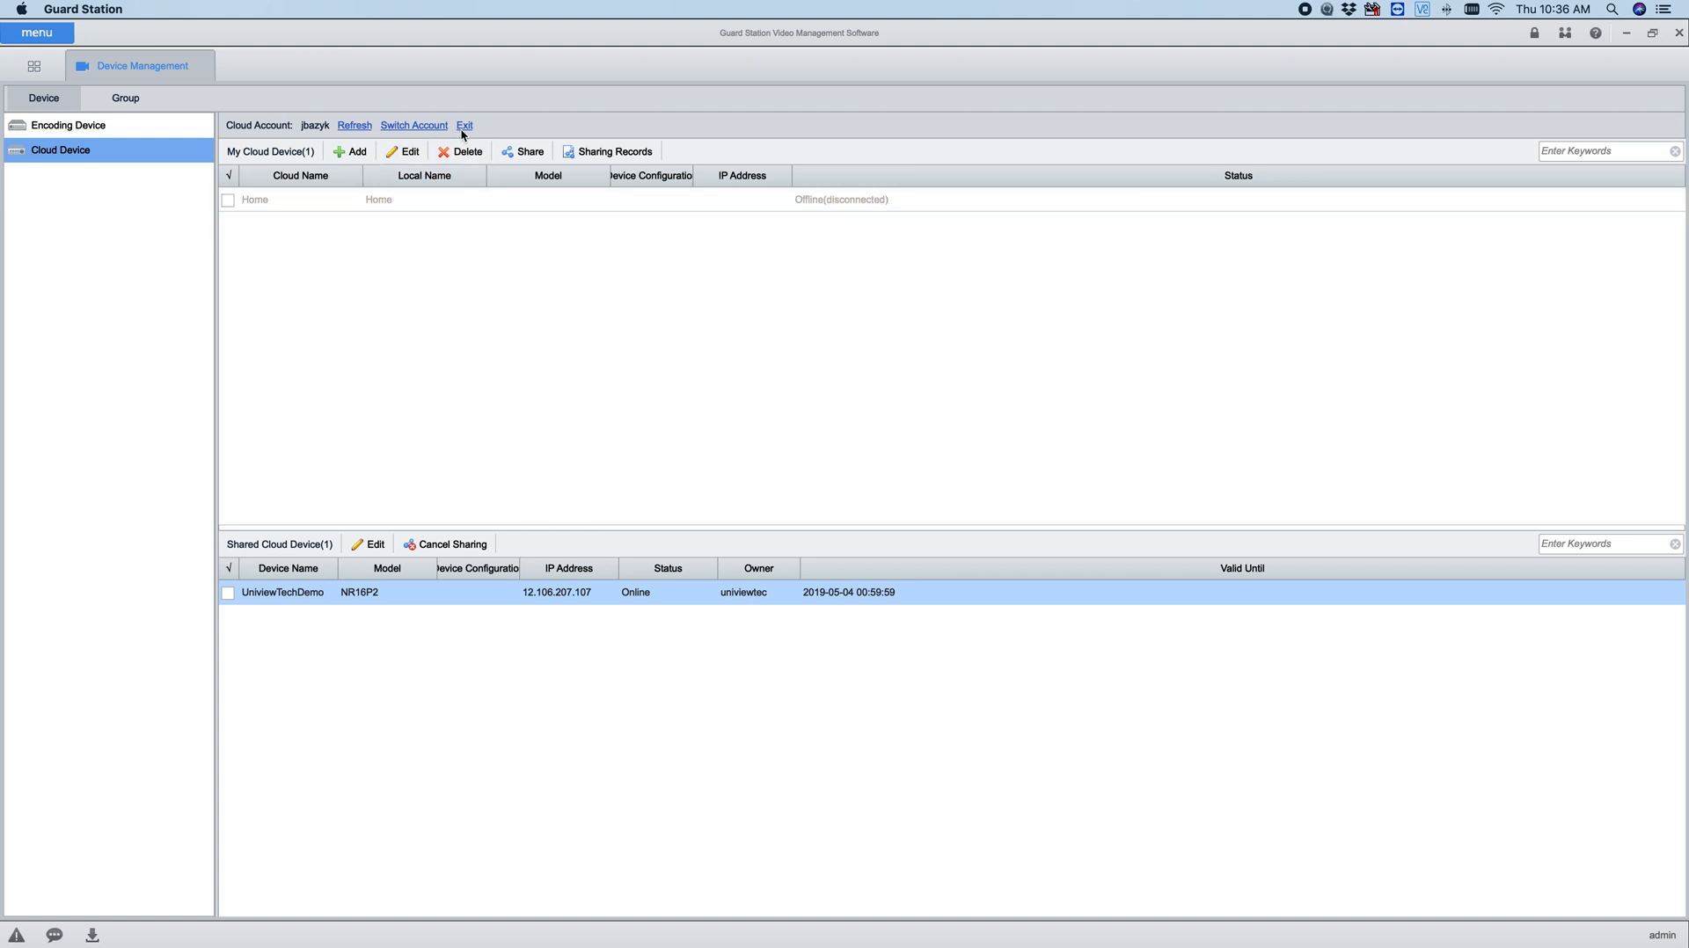
# - Exit the cloud account, then sign back in through the Cloud Login dialog
pyautogui.click(462, 127)
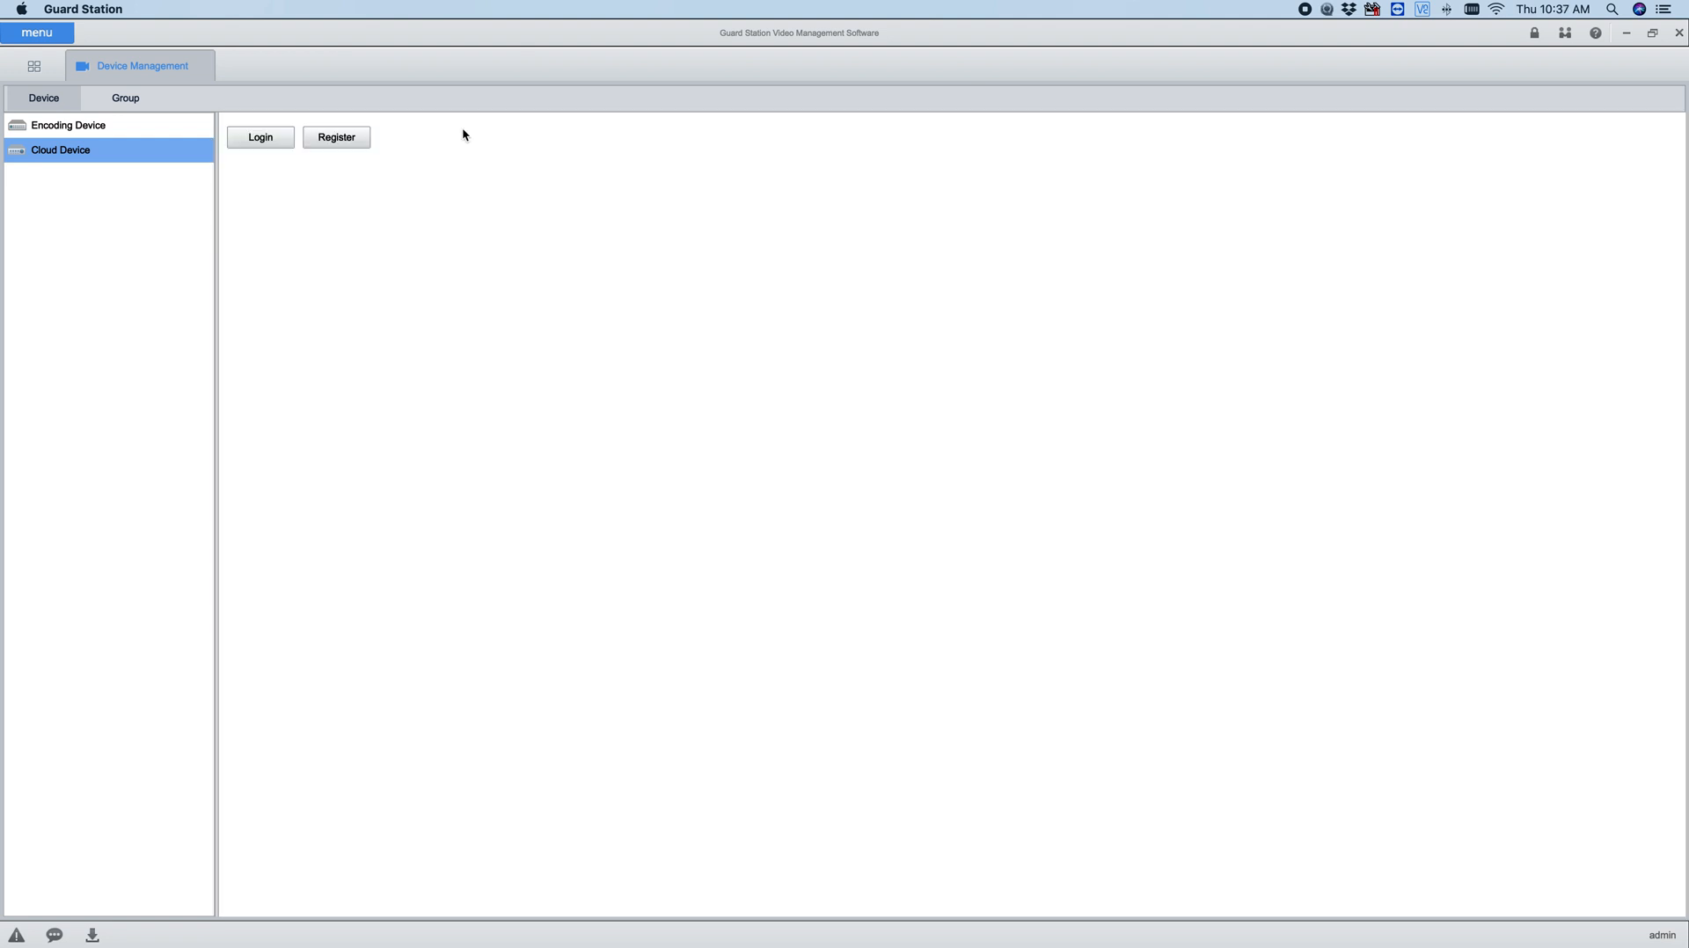
pyautogui.moveTo(140, 271)
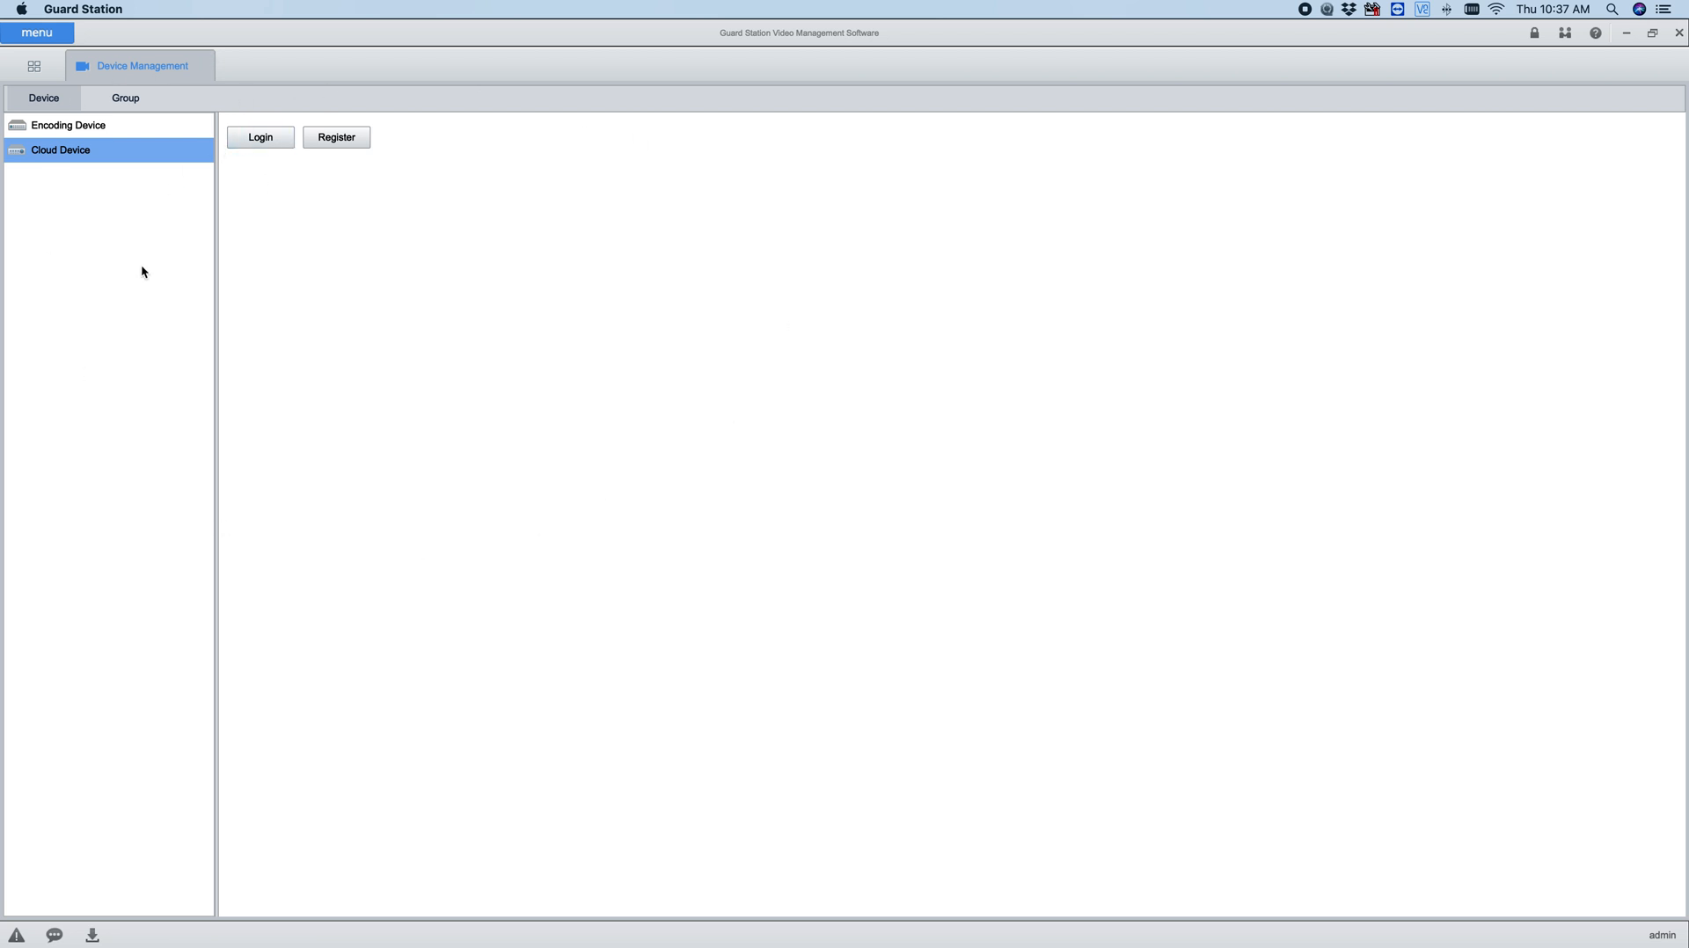
pyautogui.click(260, 137)
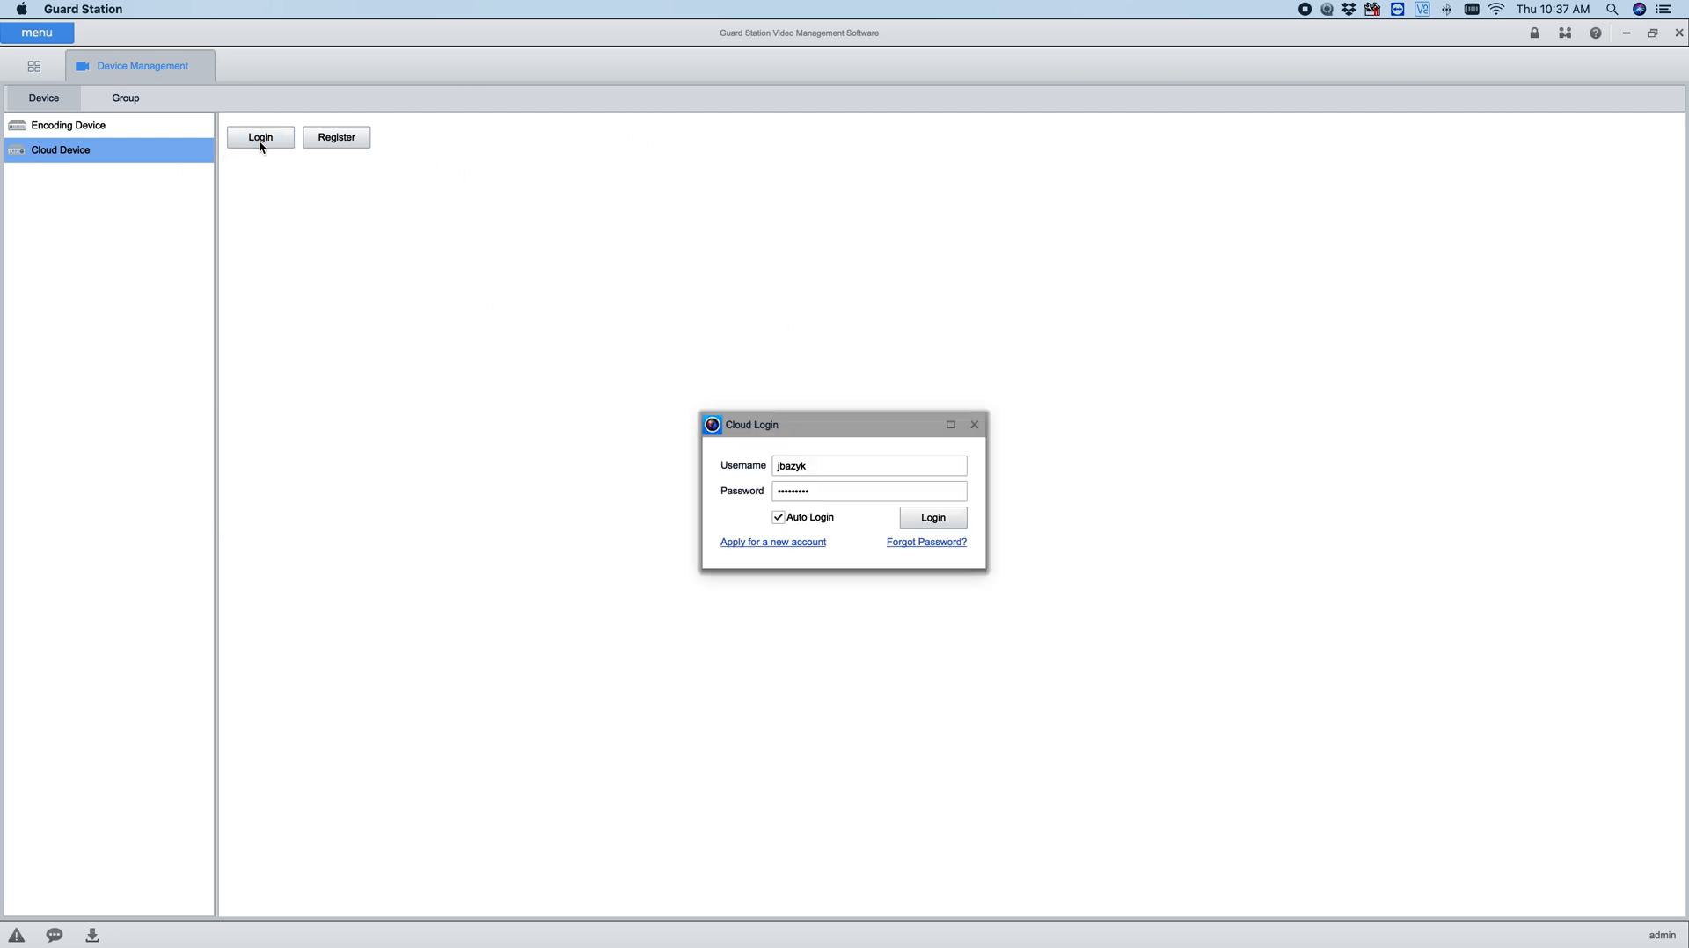
pyautogui.click(867, 464)
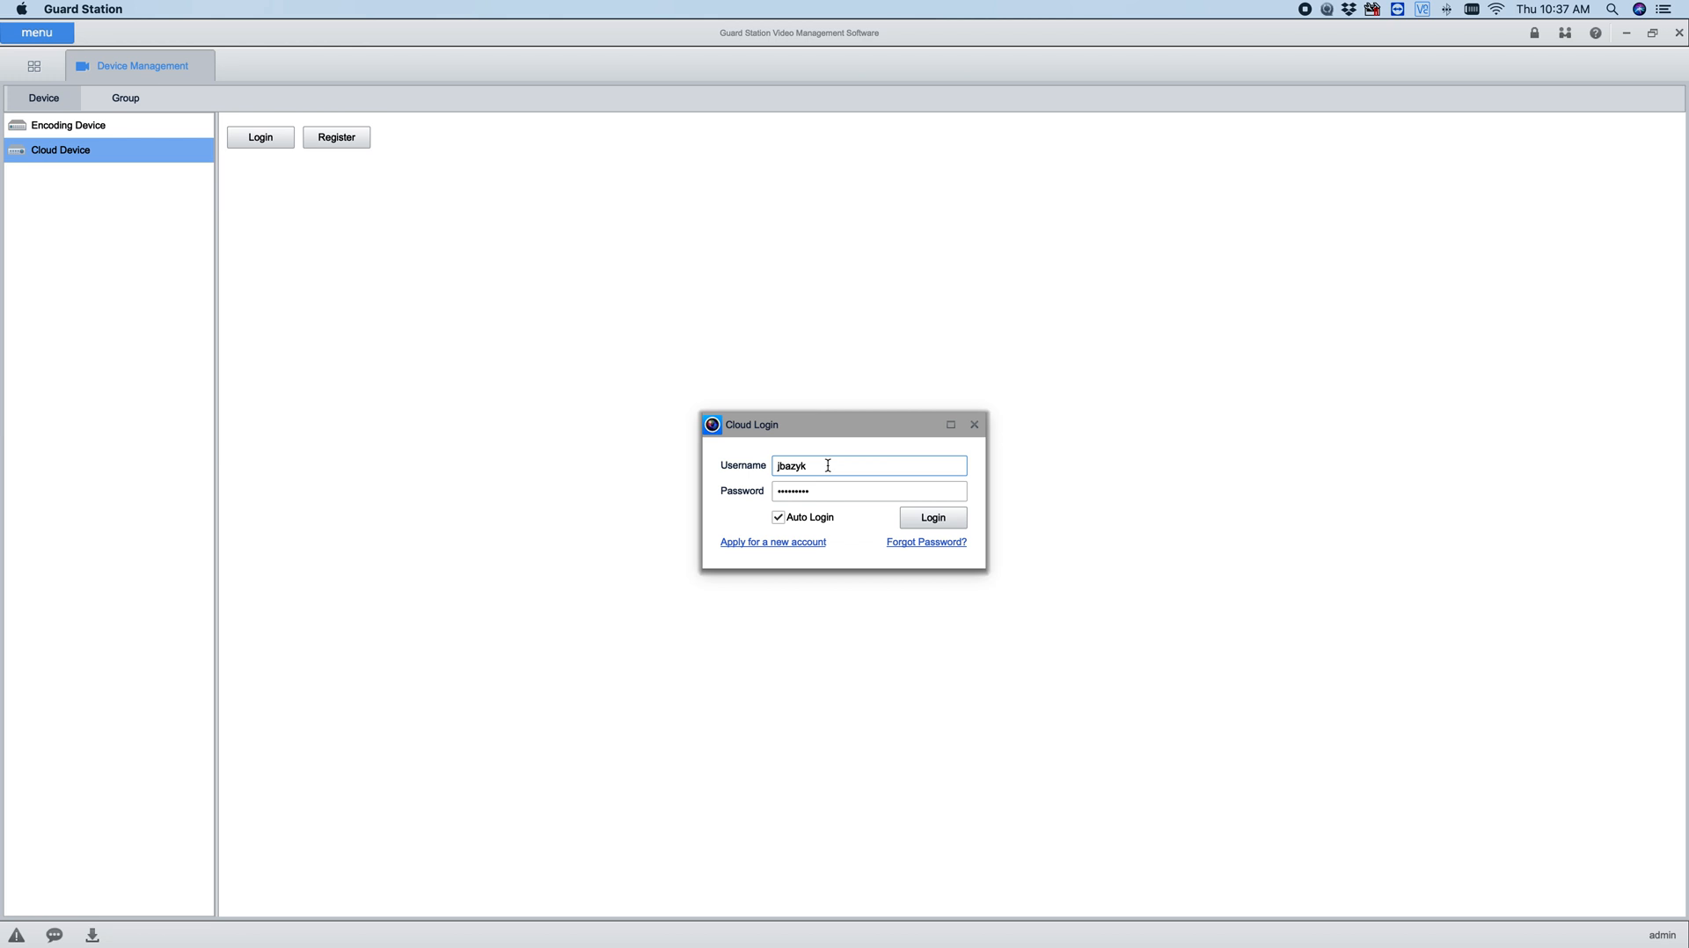
pyautogui.click(867, 491)
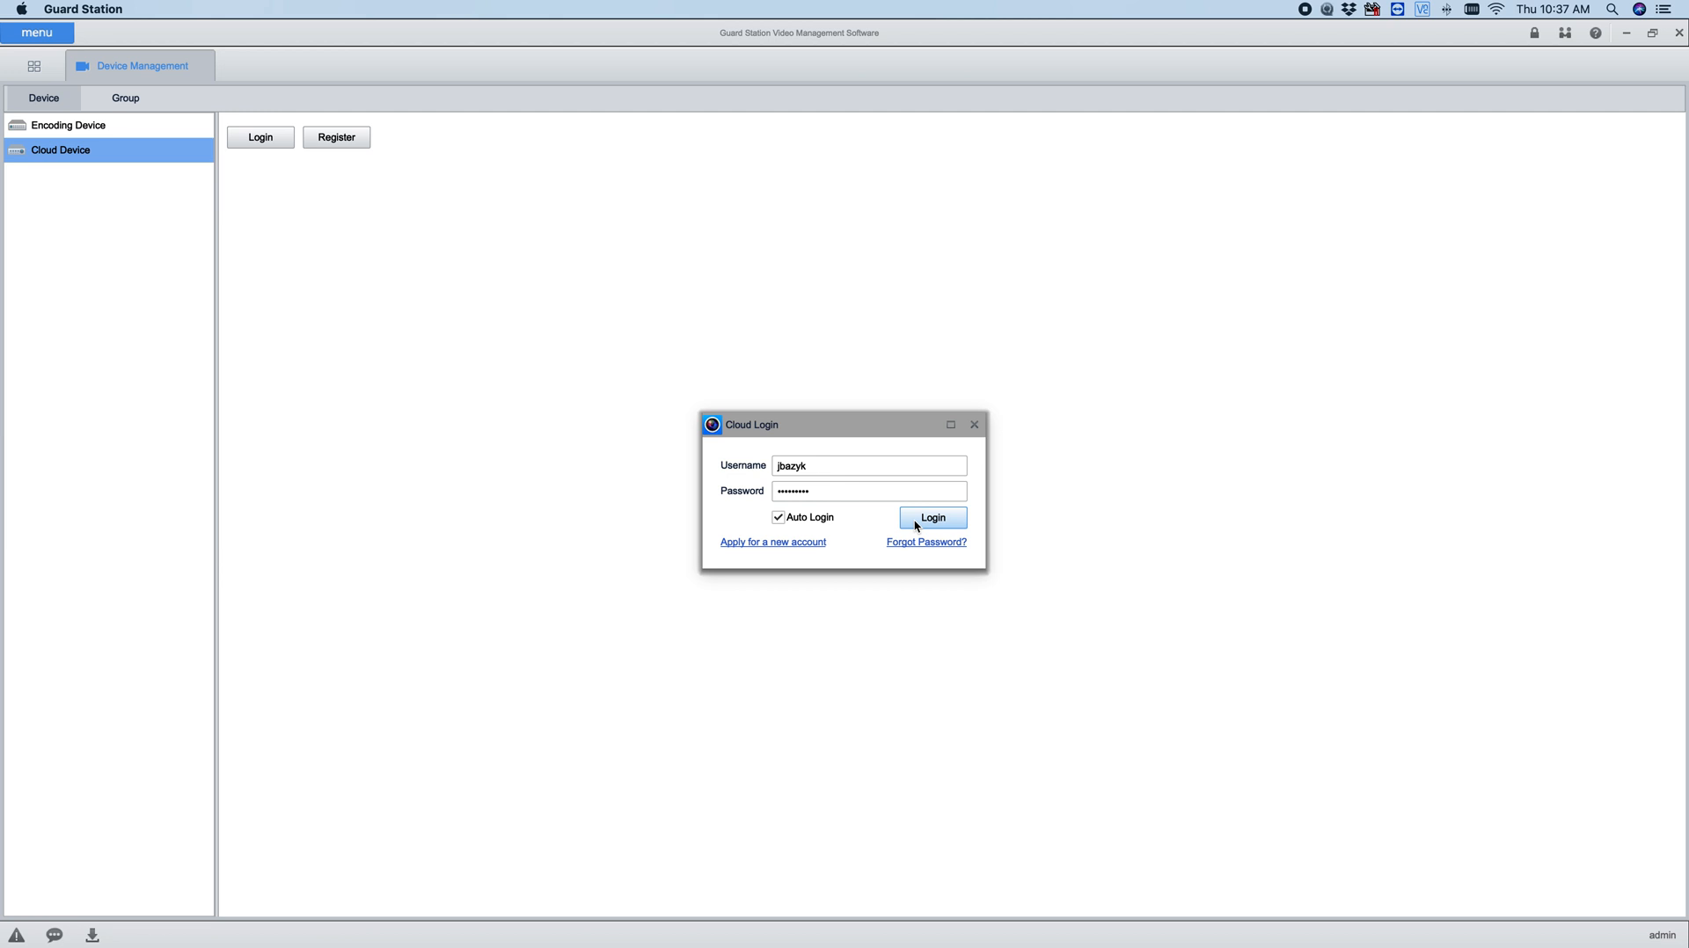
pyautogui.click(933, 517)
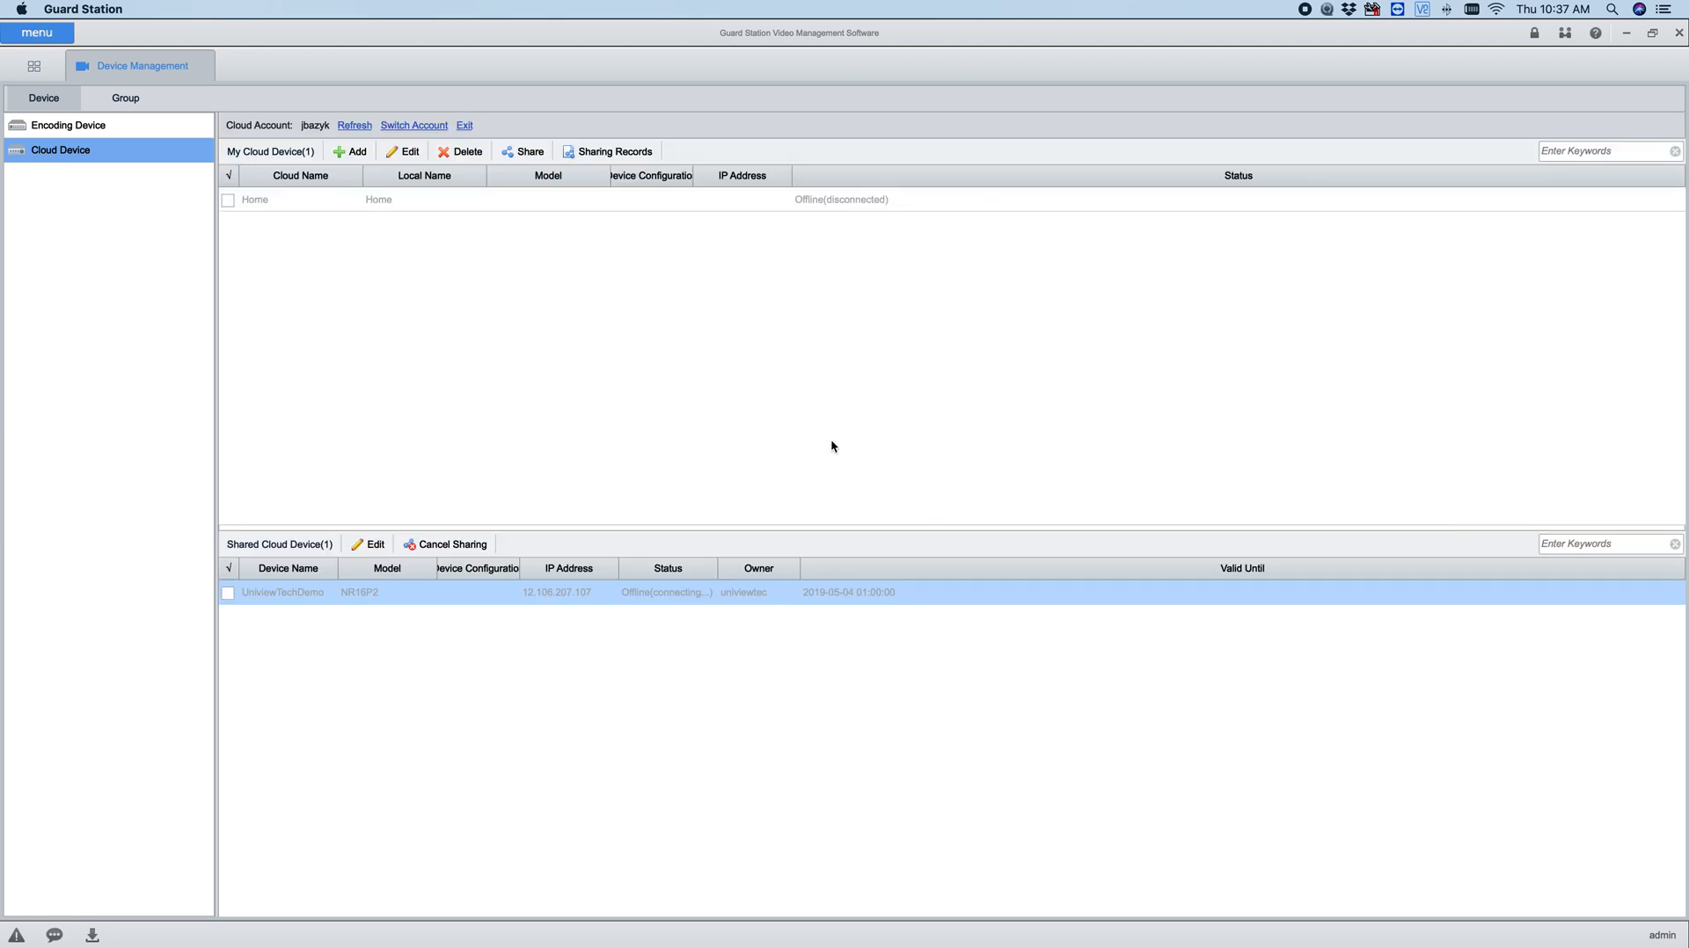
pyautogui.moveTo(399, 255)
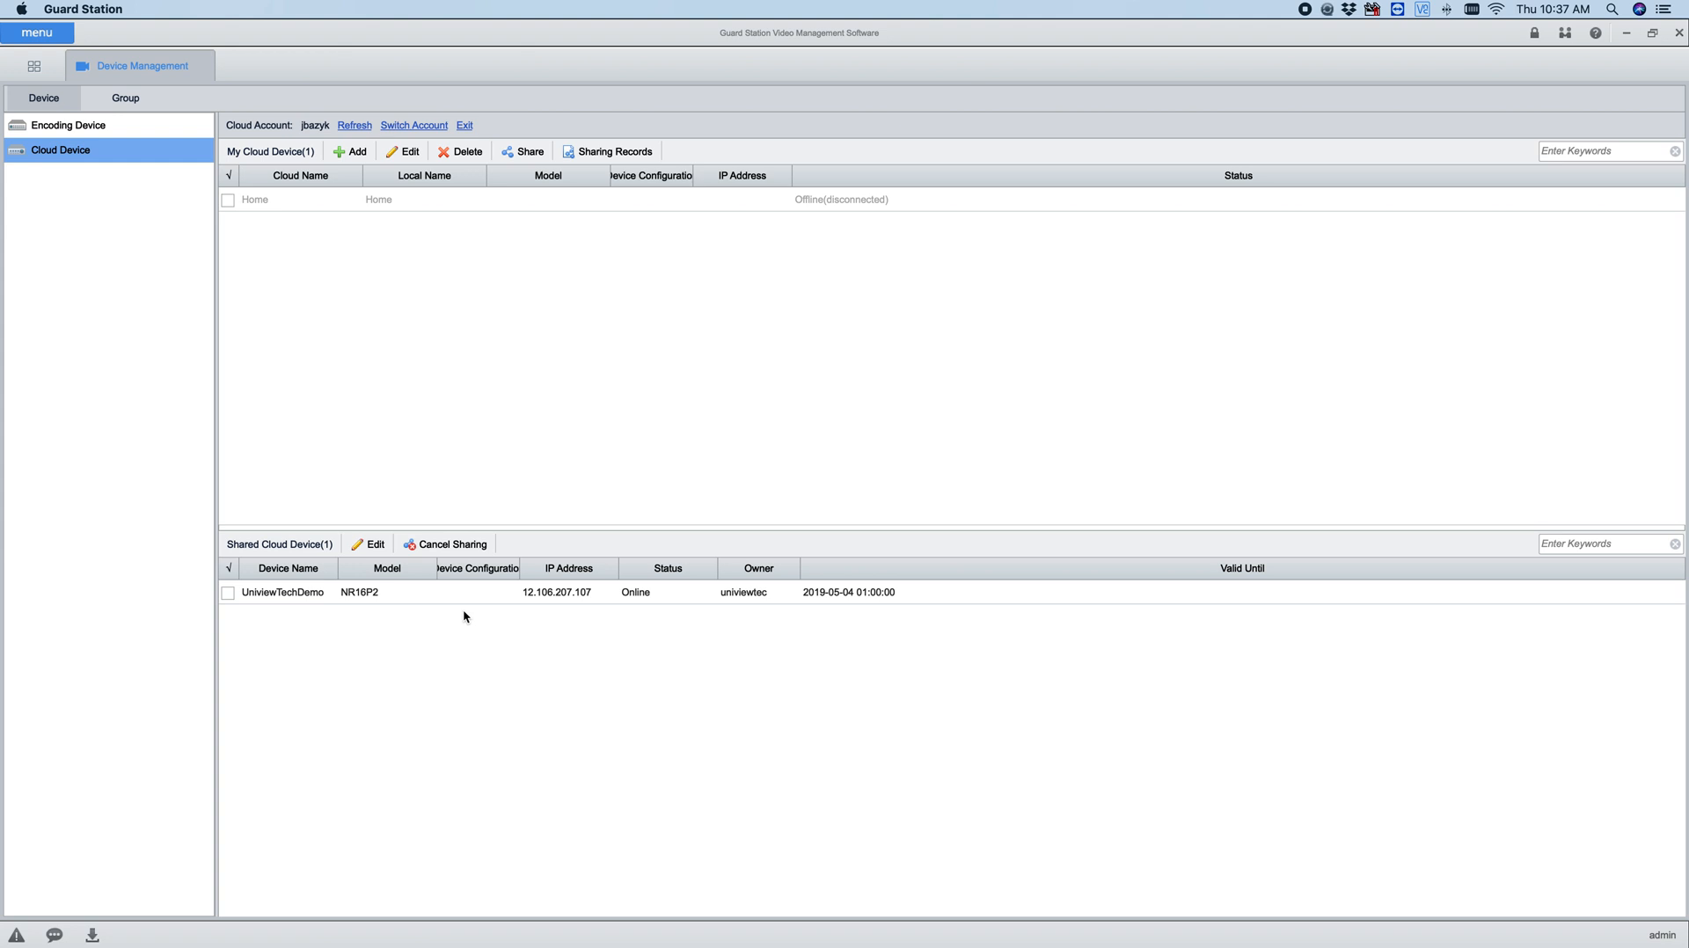
pyautogui.moveTo(457, 688)
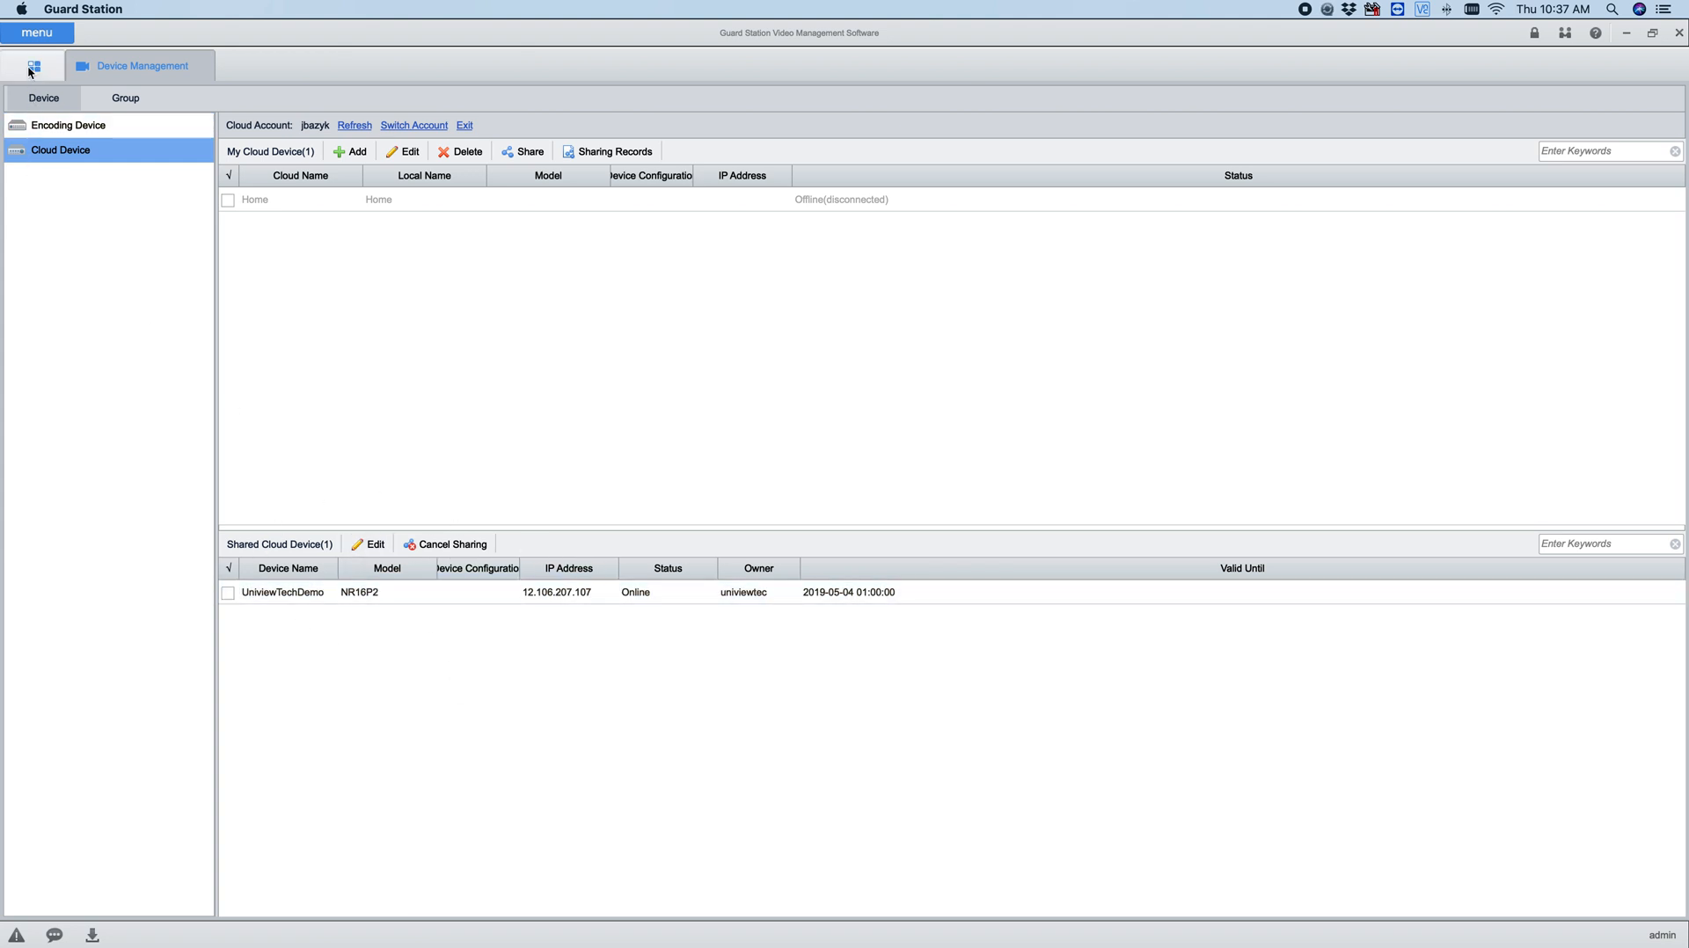
# - Return home, expand UniviewTechDemo in Live View and stream Camera 01's parking-lot feed
pyautogui.click(34, 65)
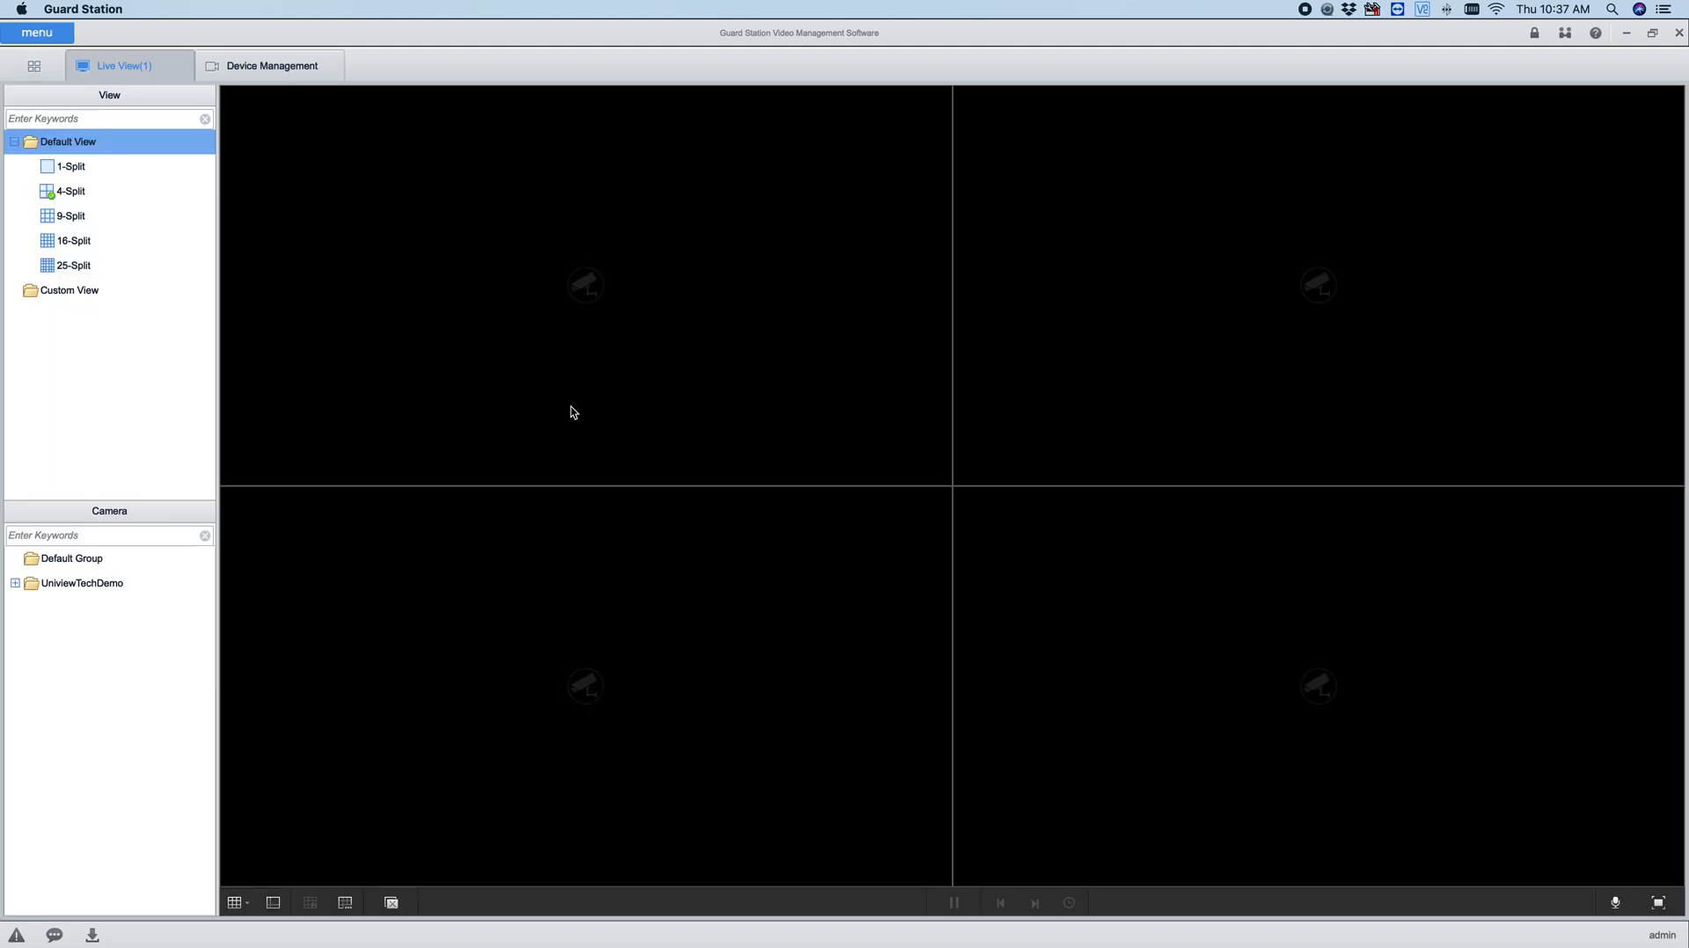
pyautogui.click(16, 582)
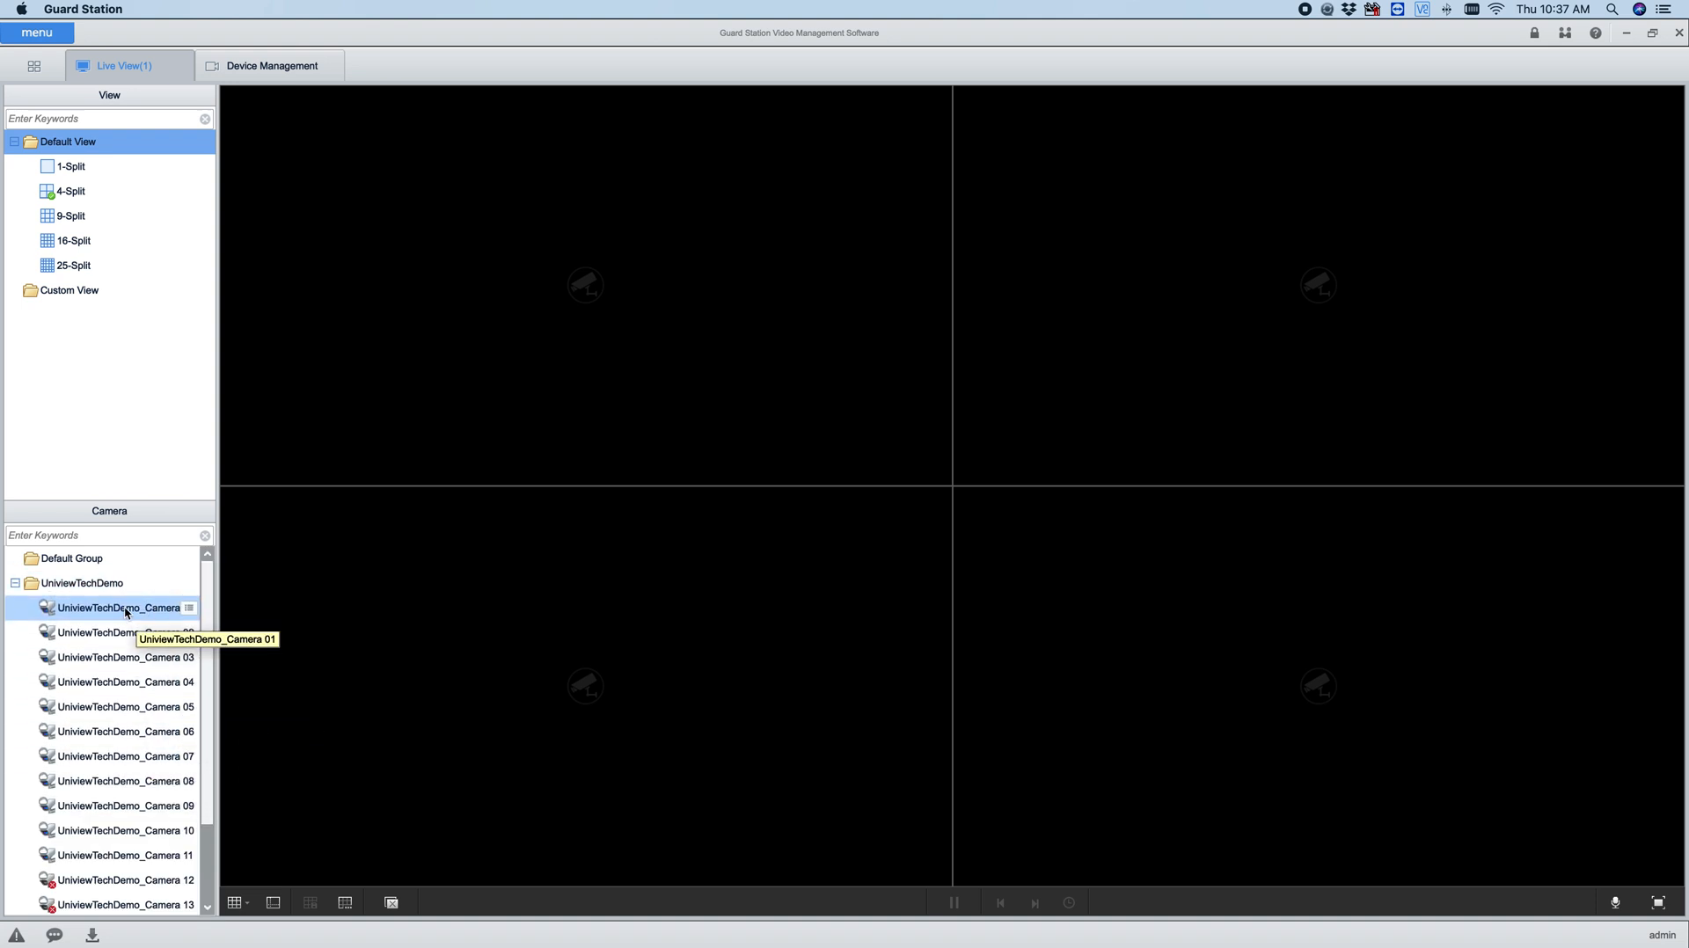
pyautogui.doubleClick(119, 607)
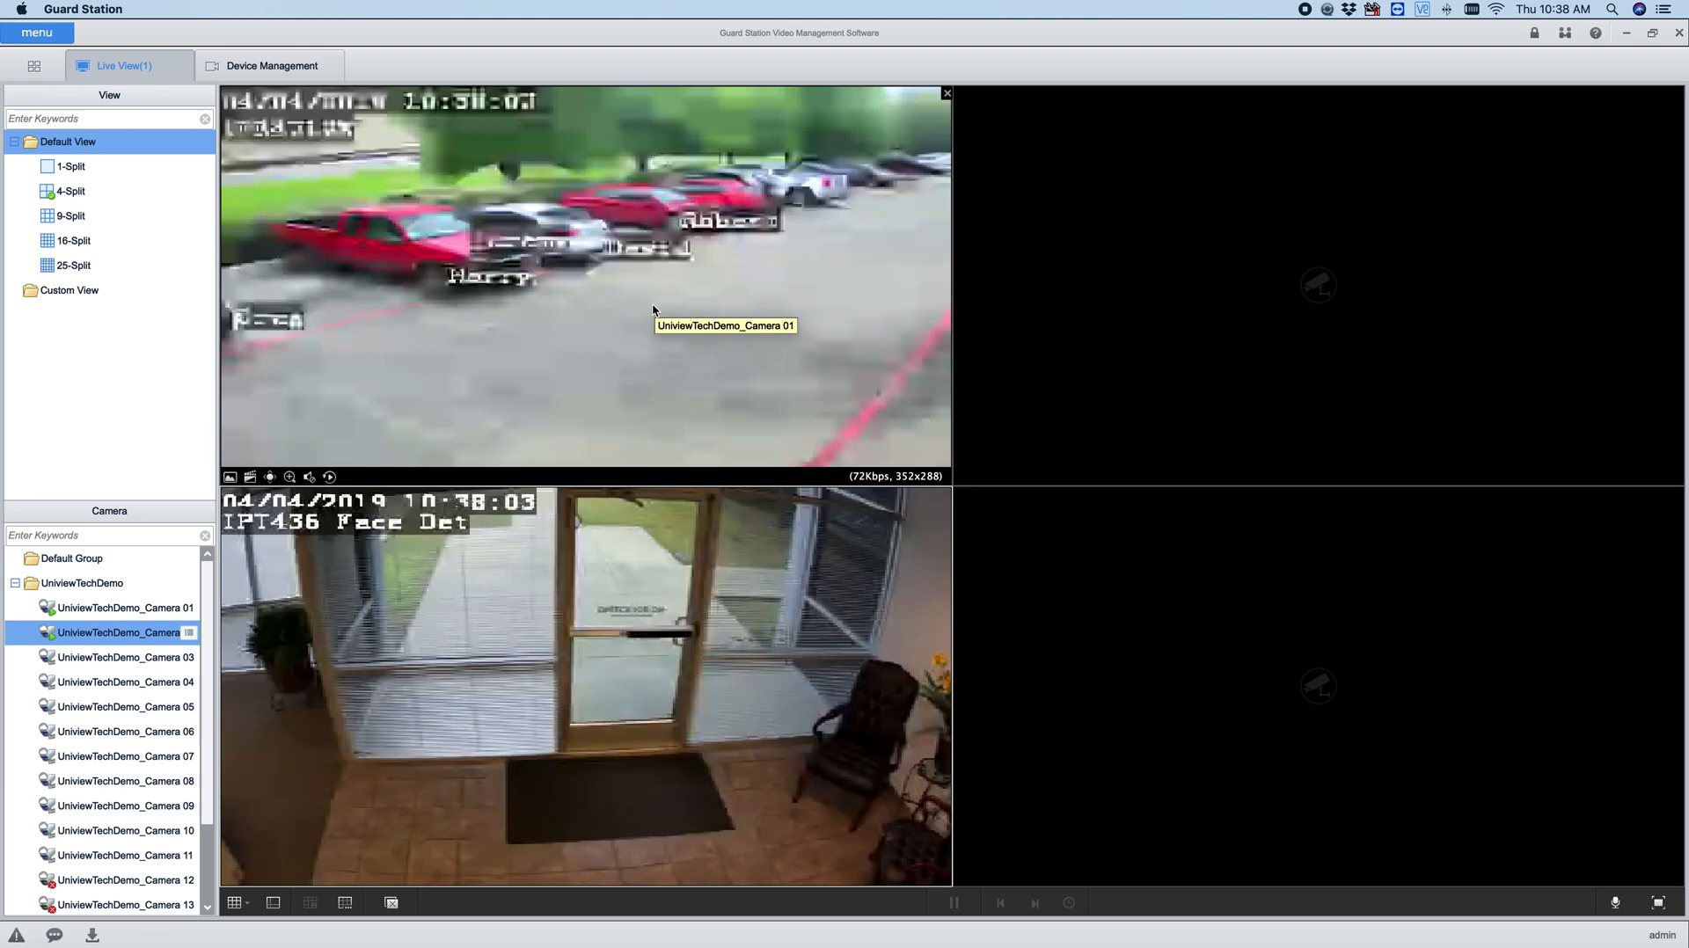
pyautogui.rightClick(651, 311)
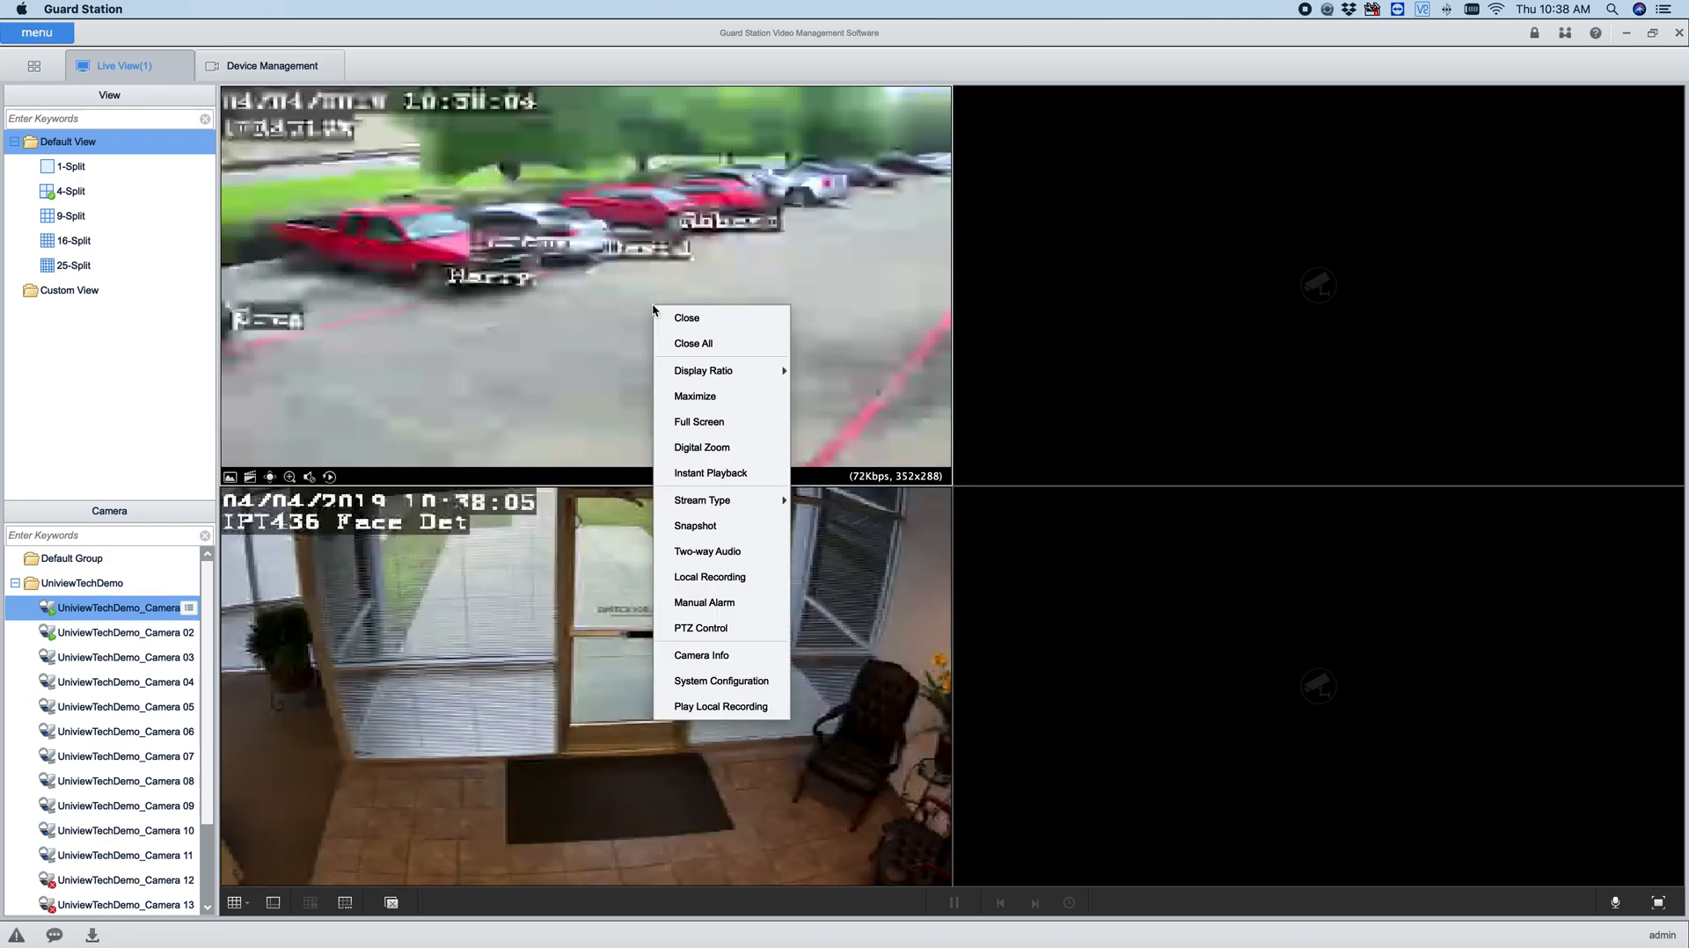
pyautogui.moveTo(701, 500)
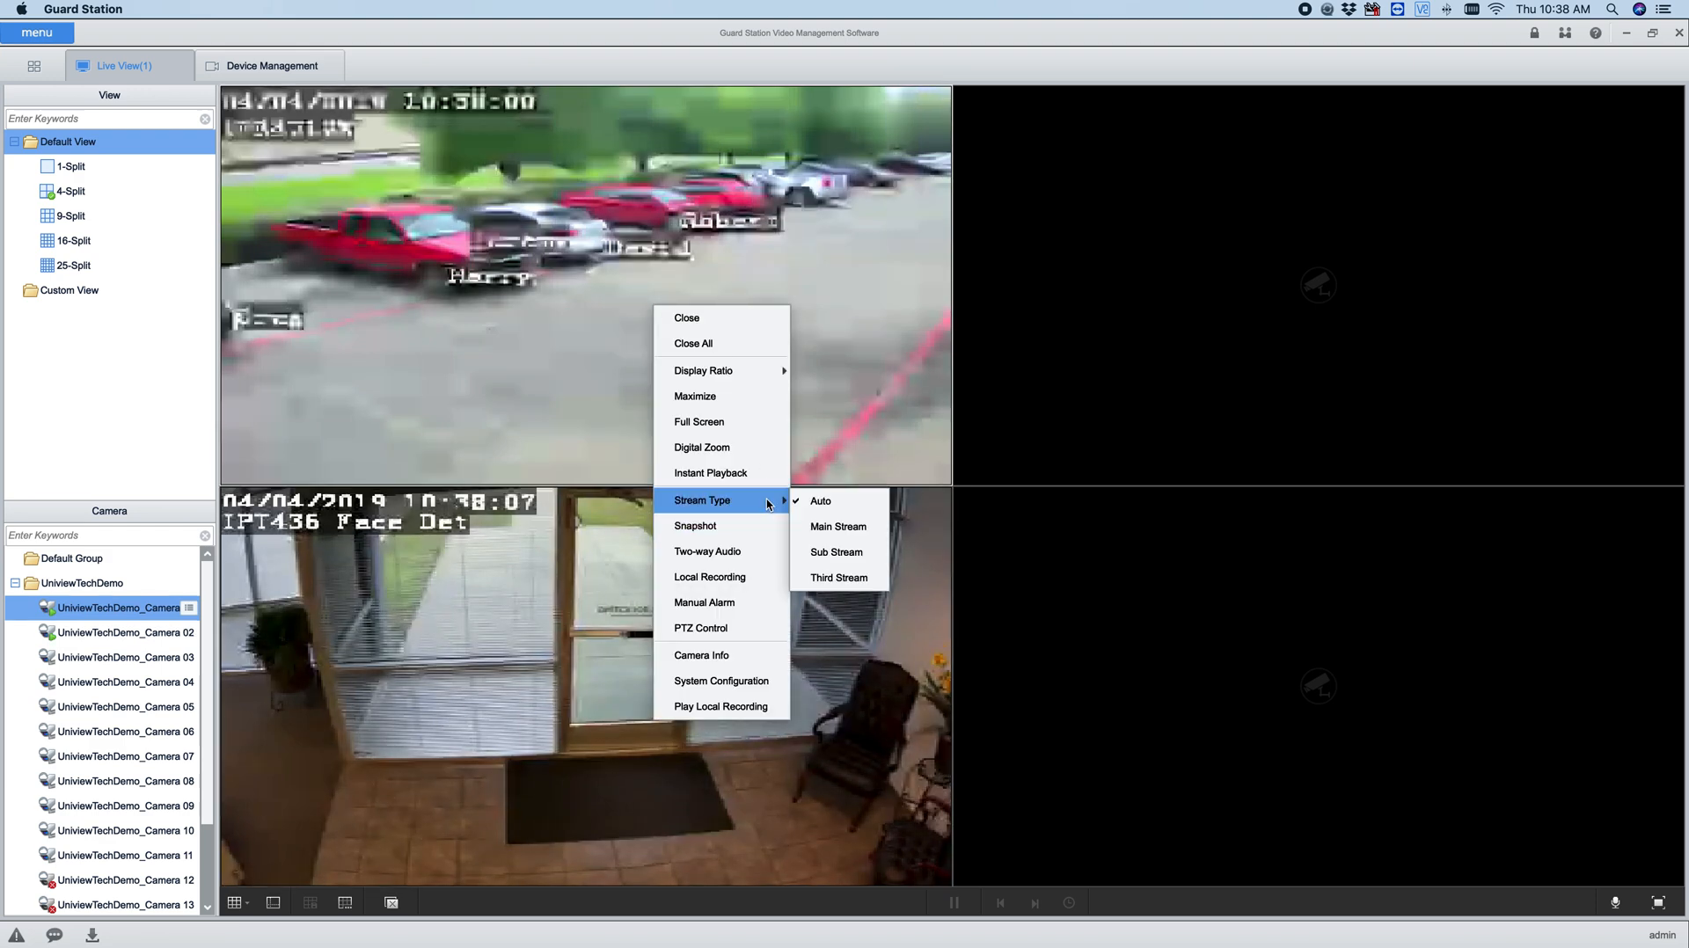
pyautogui.moveTo(820, 499)
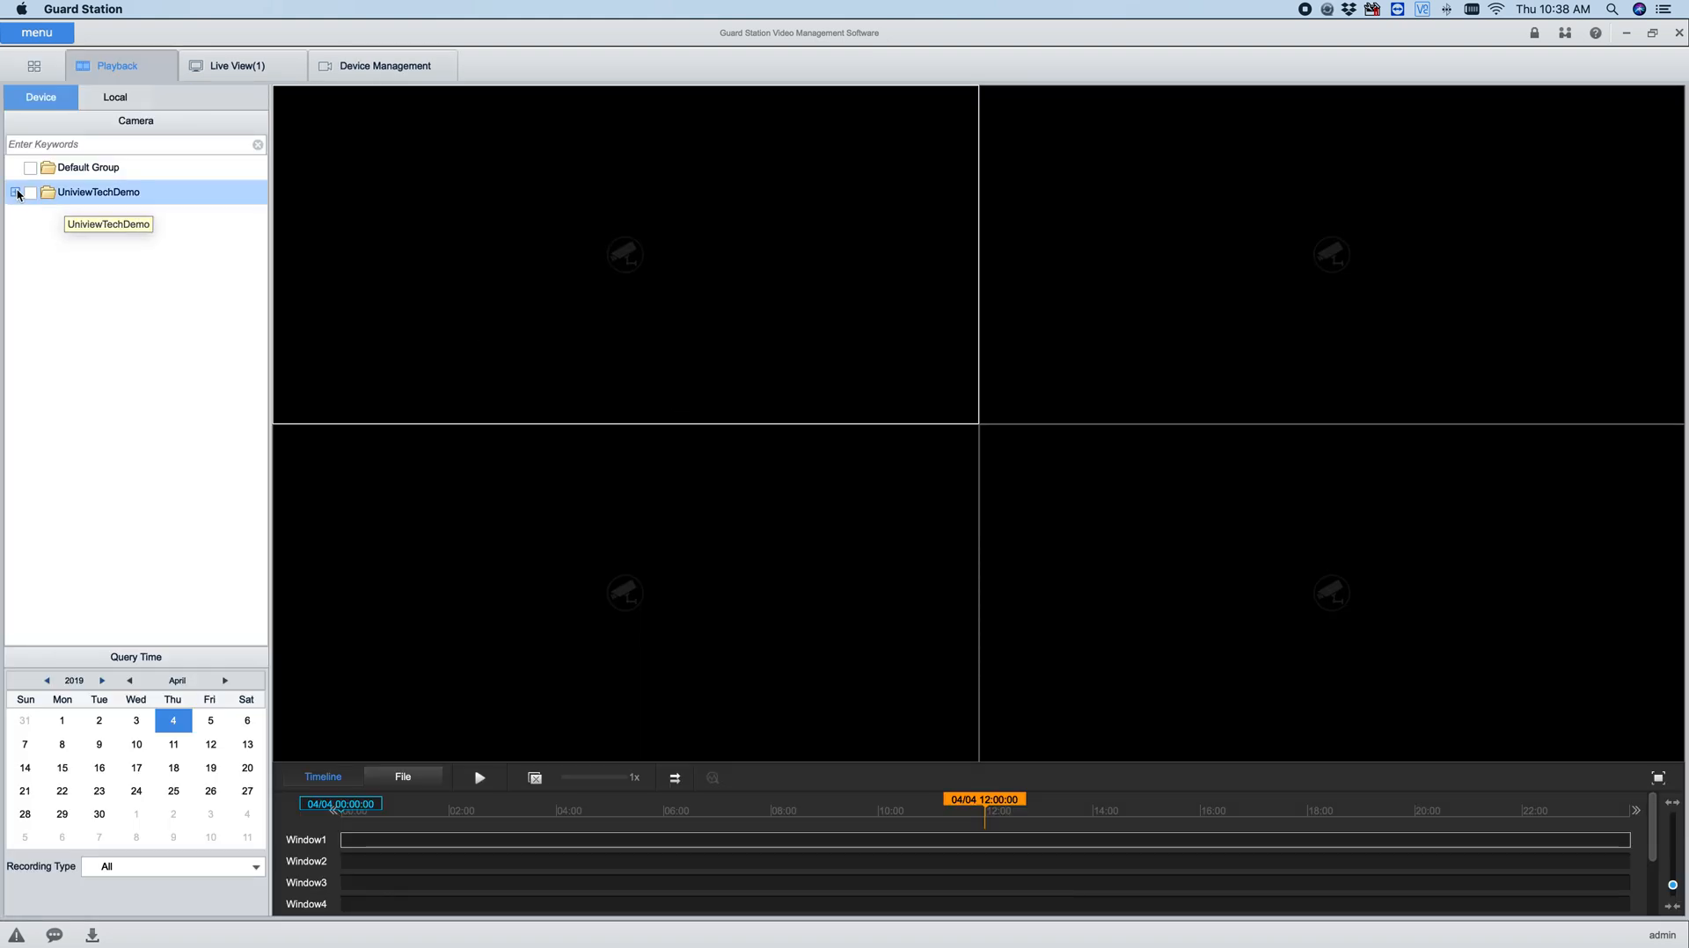
# - Expand UniviewTechDemo in Playback, check Camera 01 and select Window1
pyautogui.click(16, 191)
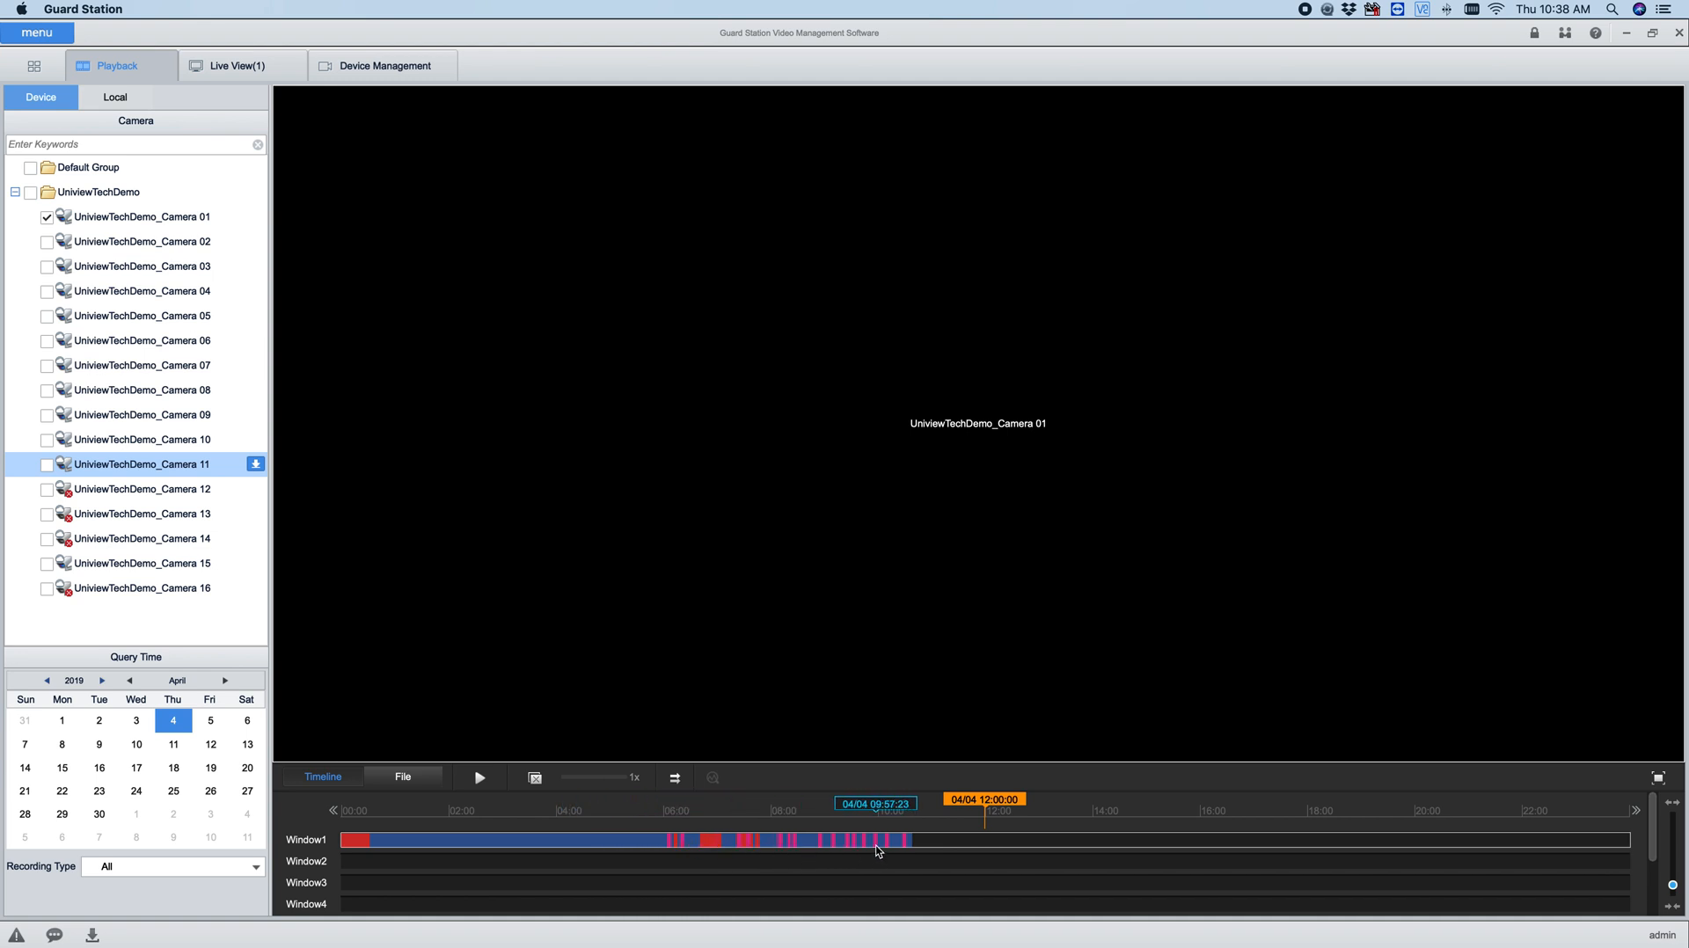
pyautogui.click(141, 216)
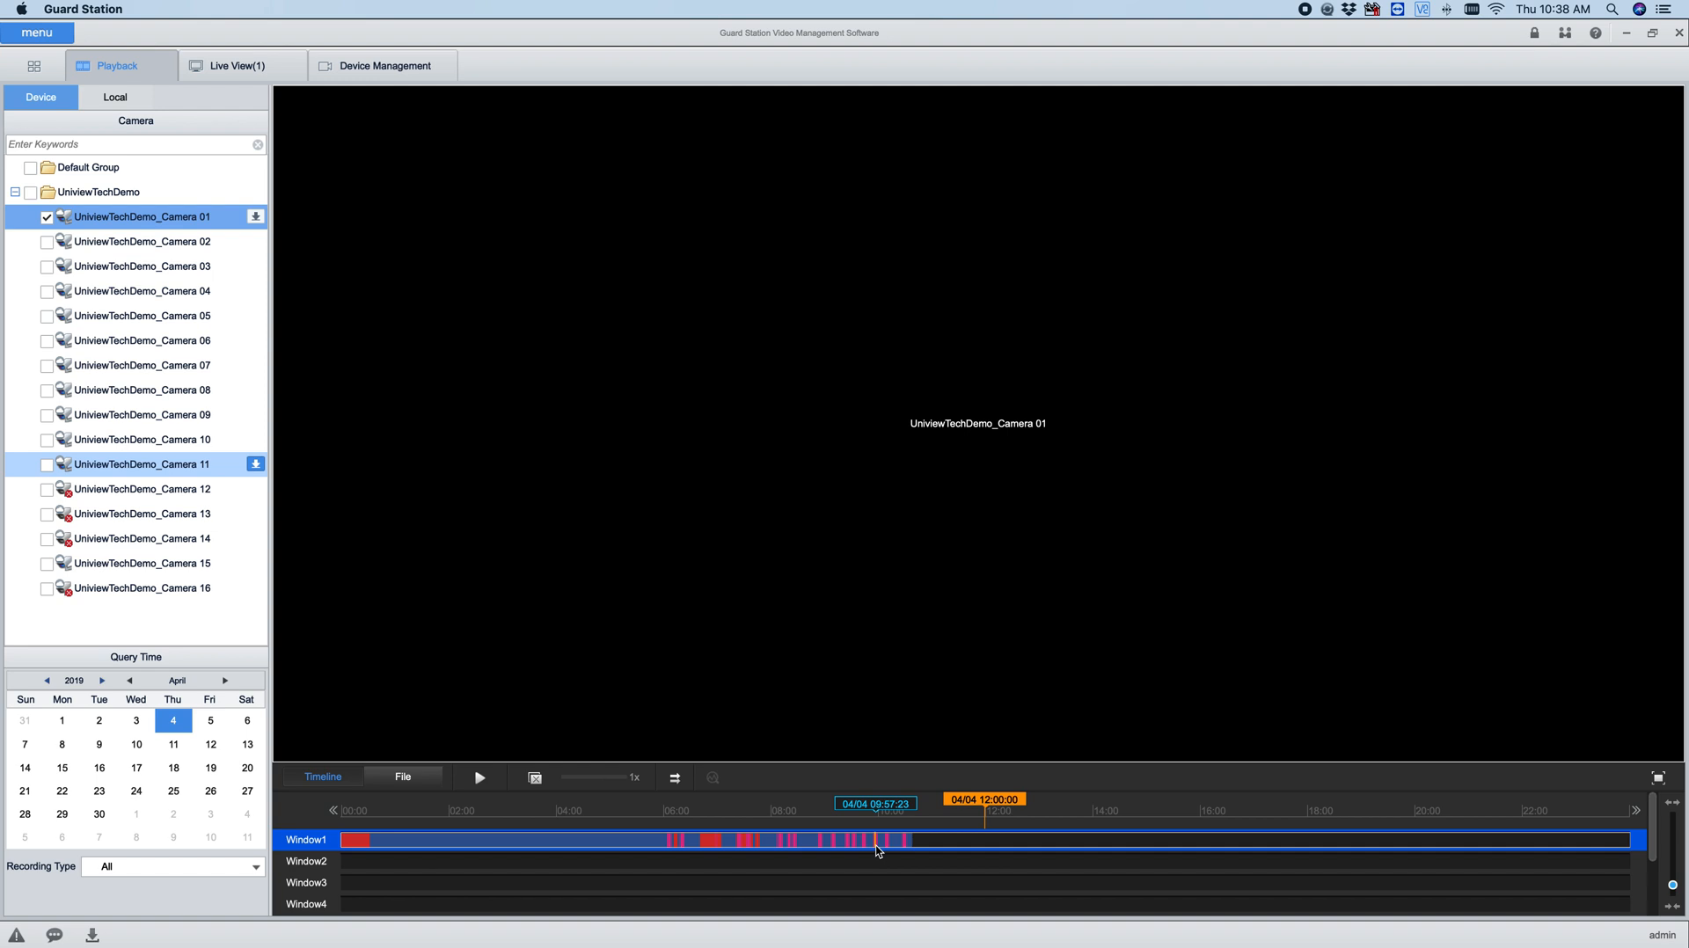
pyautogui.click(478, 777)
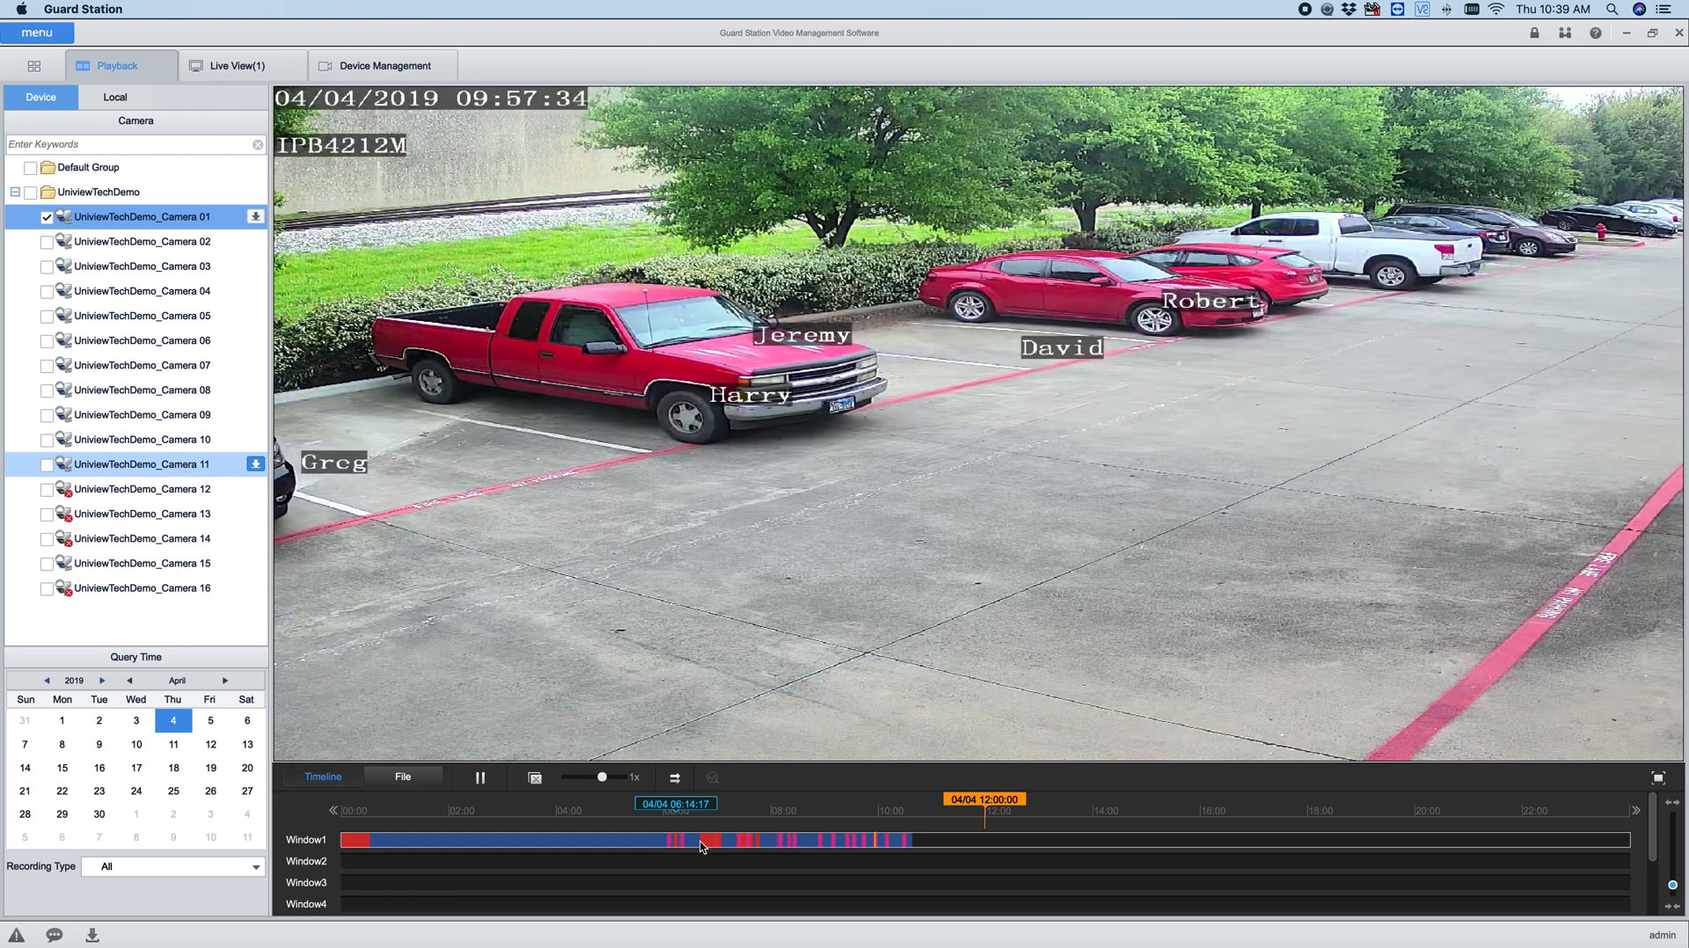
# - Seek the Window1 timeline to Camera 01's footage around 07:03 and earlier morning
pyautogui.click(702, 841)
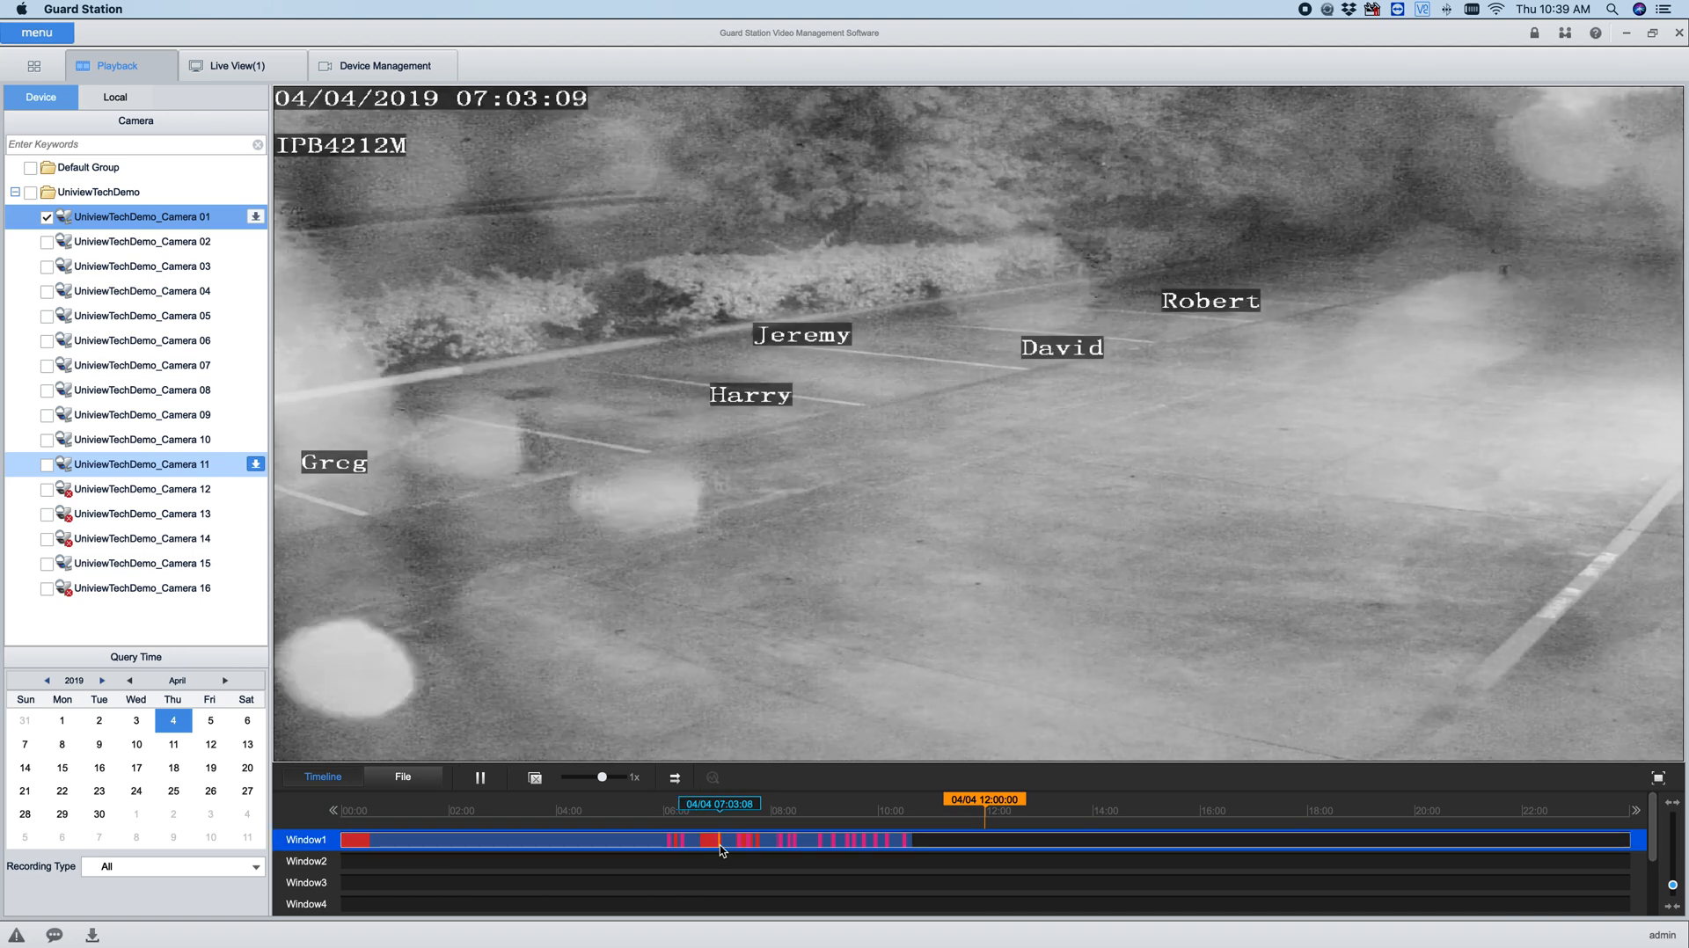
pyautogui.click(743, 841)
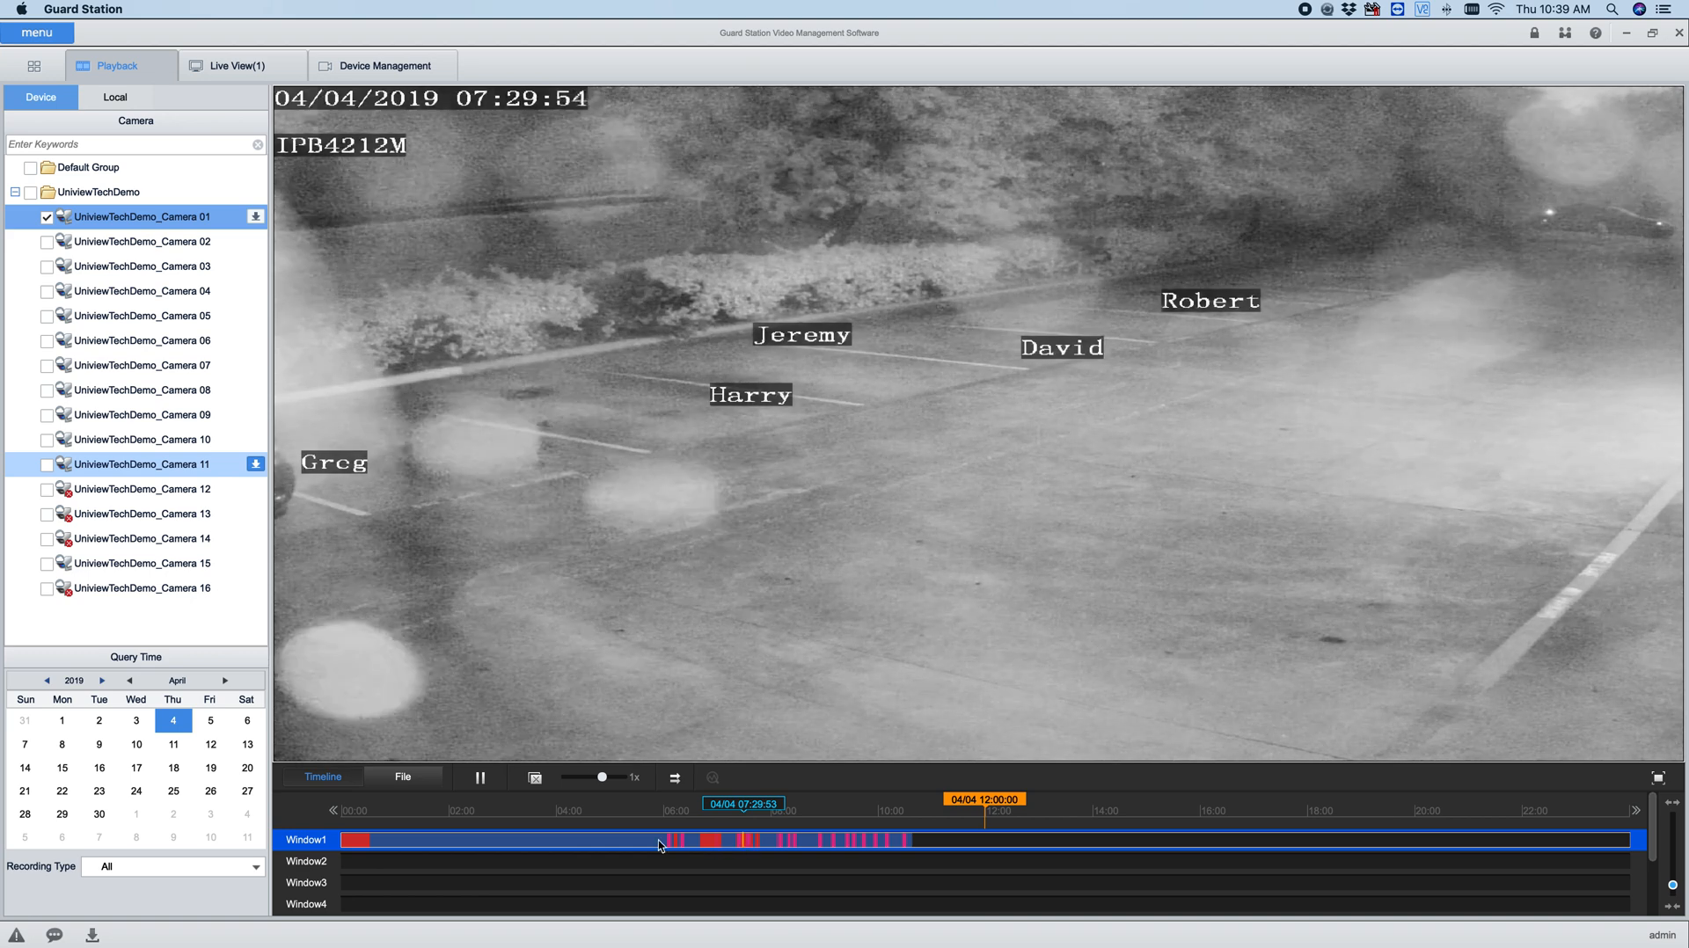
pyautogui.click(61, 719)
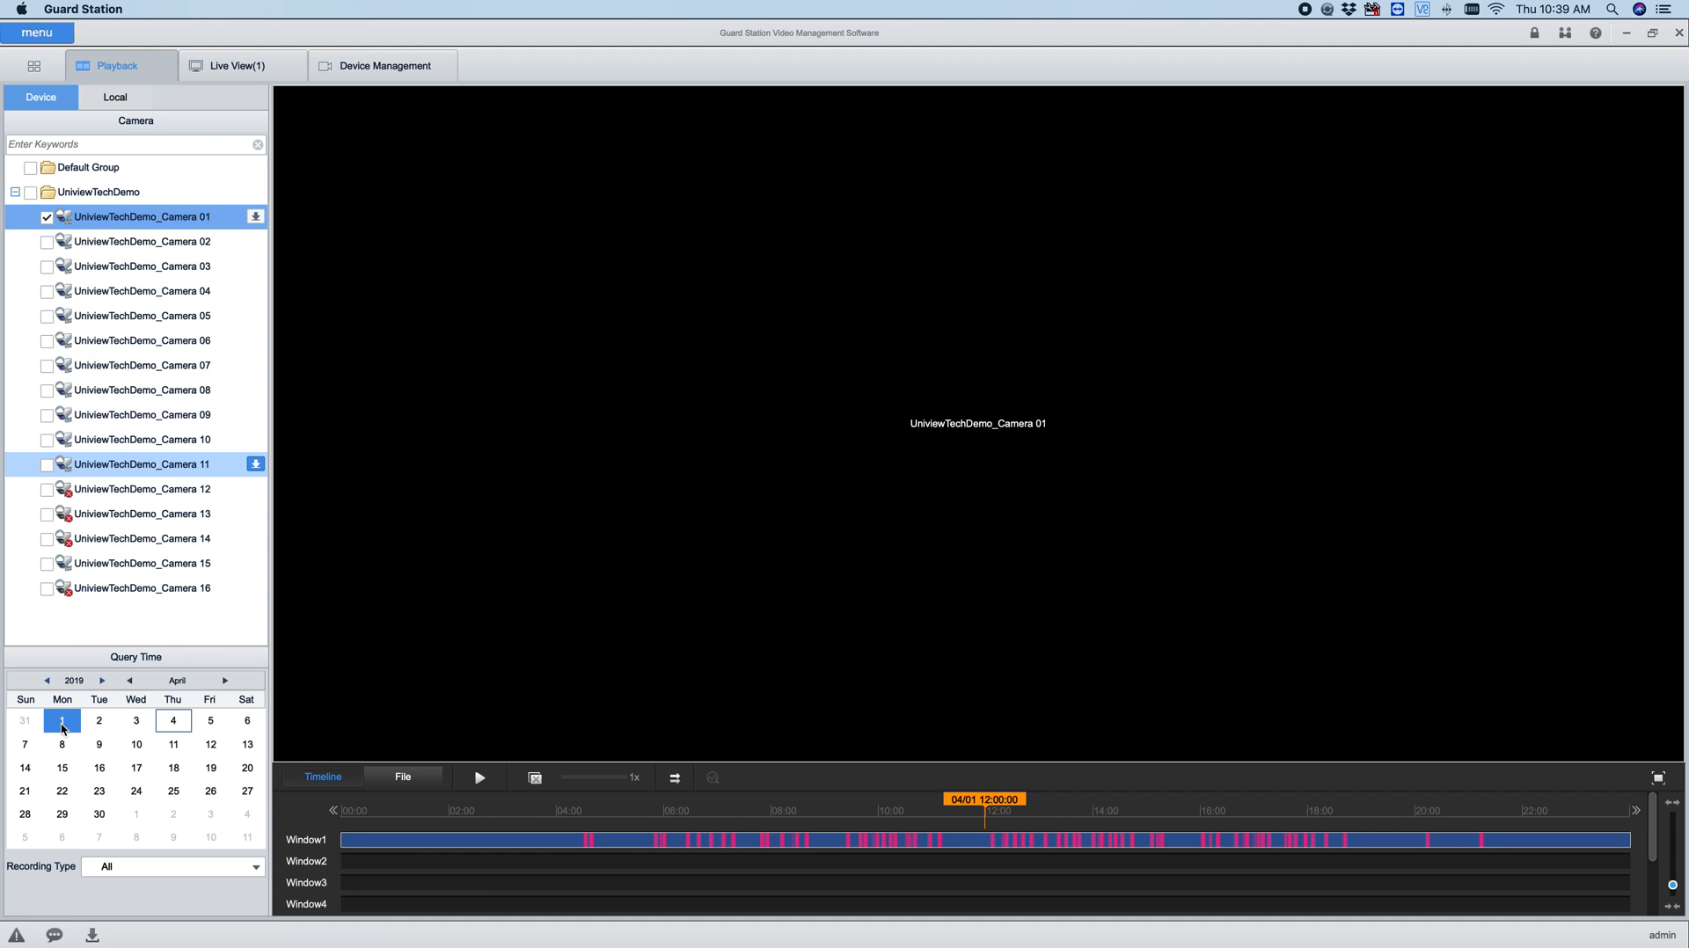
pyautogui.moveTo(108, 710)
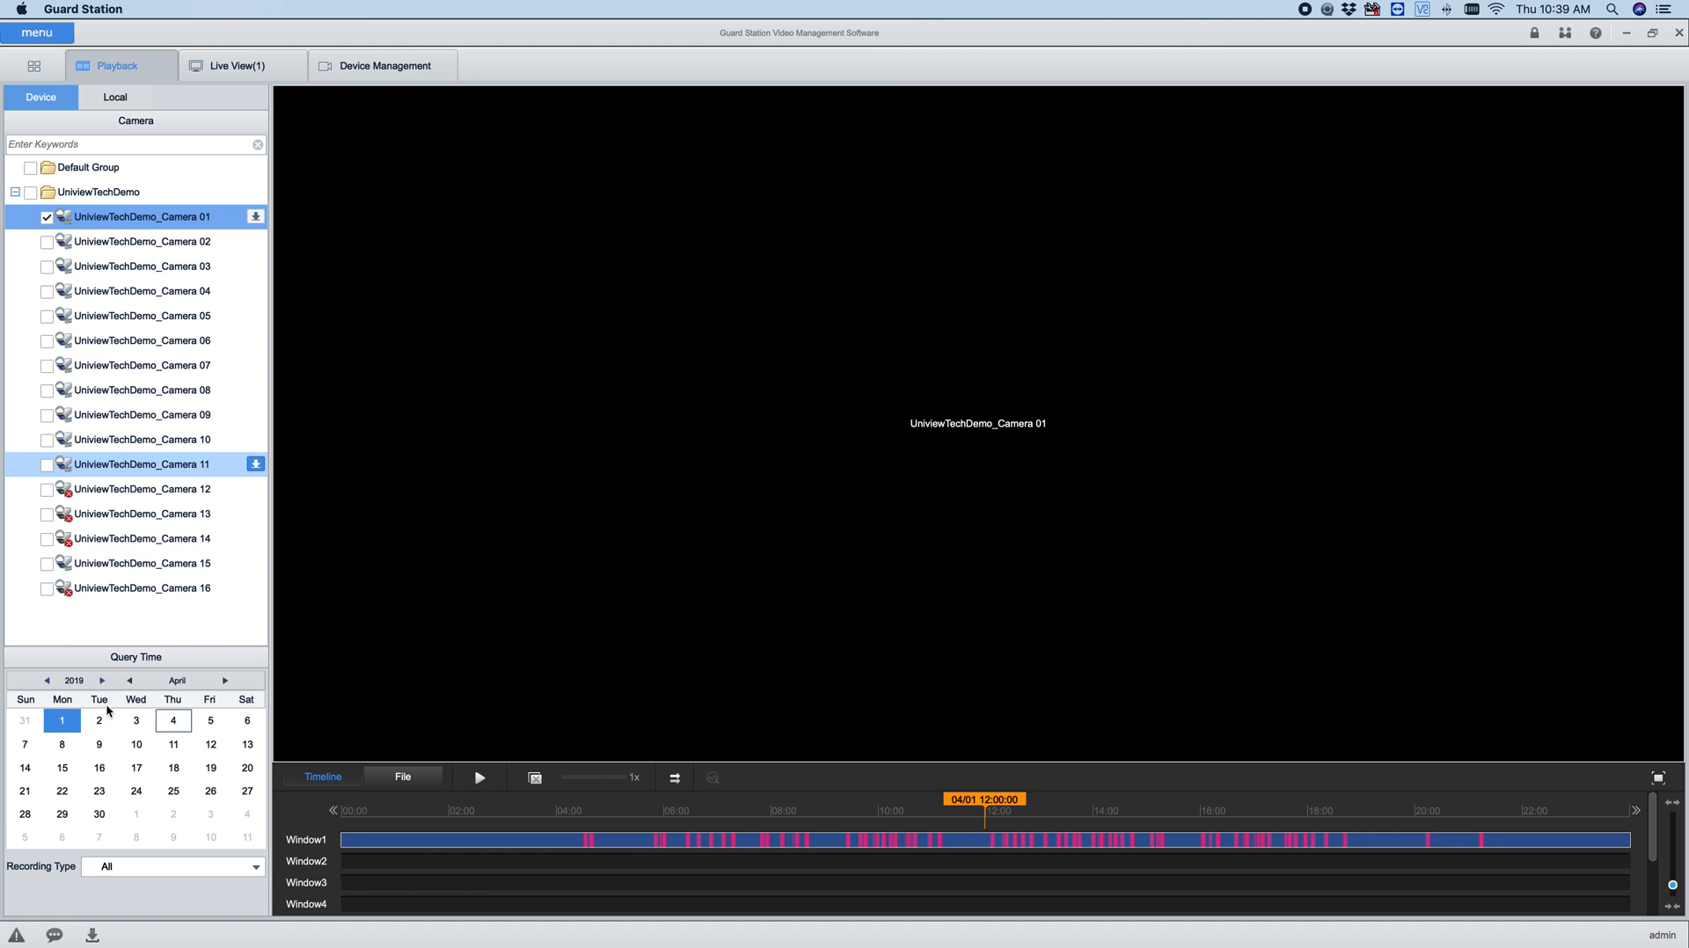
pyautogui.moveTo(1302, 841)
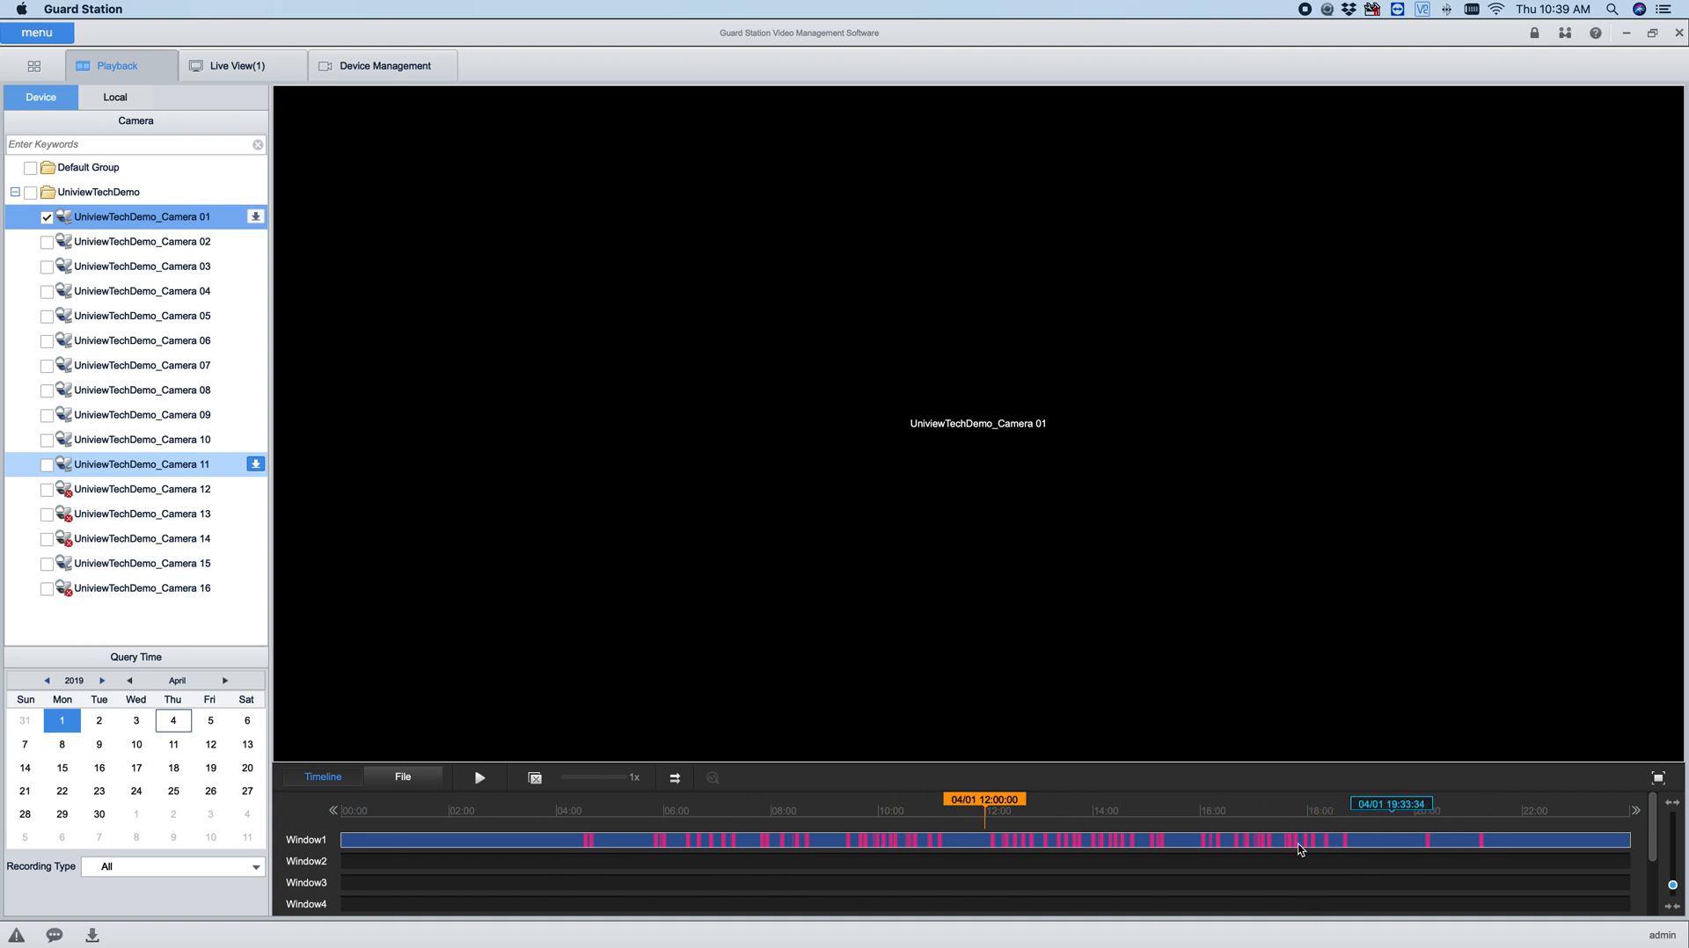